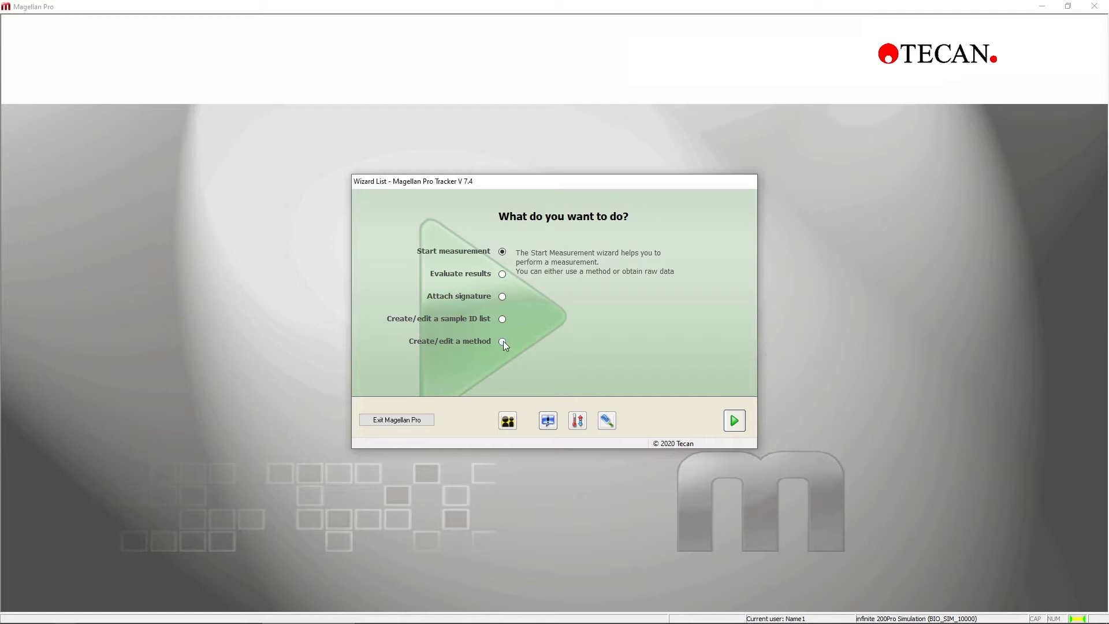
Choose 'Create/edit a method', pick New and proceed into the wizard.
{"action": "left_click", "coordinate": [502, 341]}
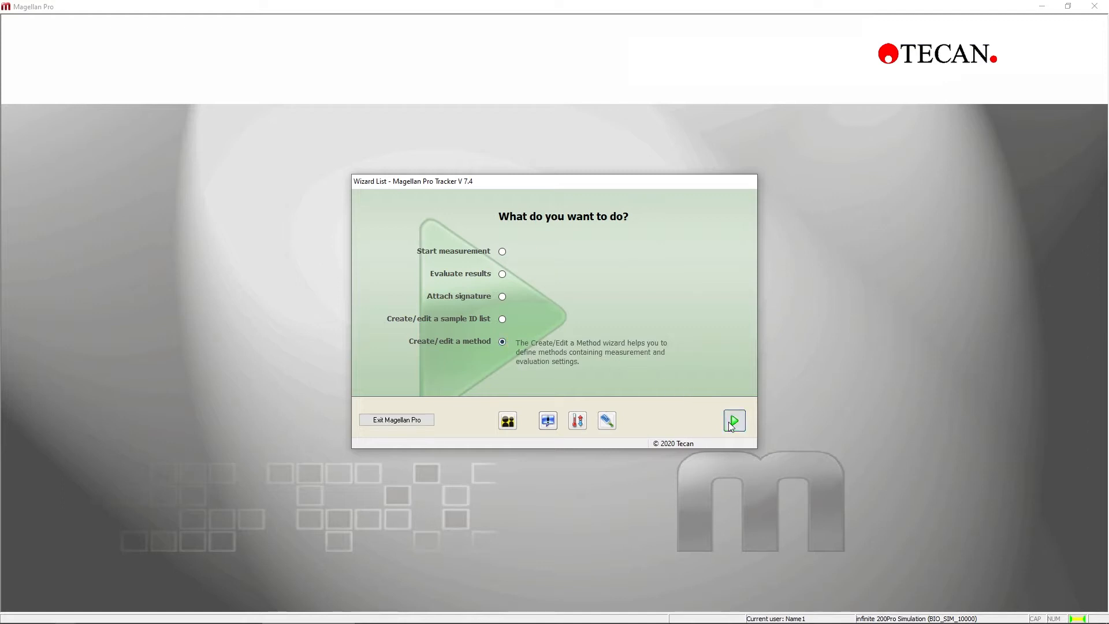
{"action": "left_click", "coordinate": [733, 420]}
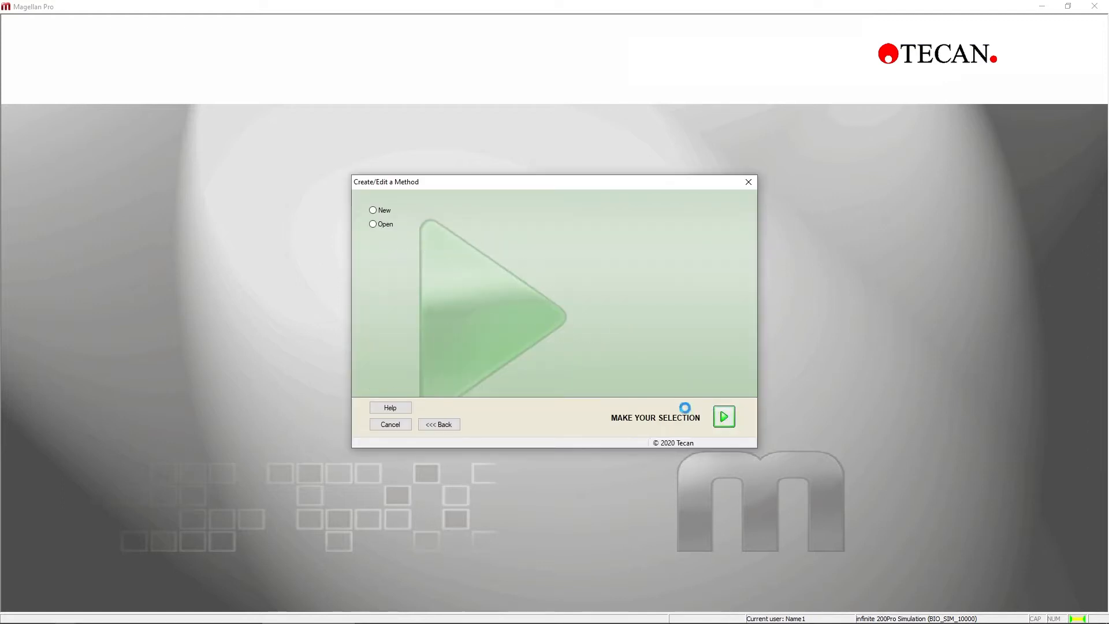
{"action": "left_click", "coordinate": [373, 223]}
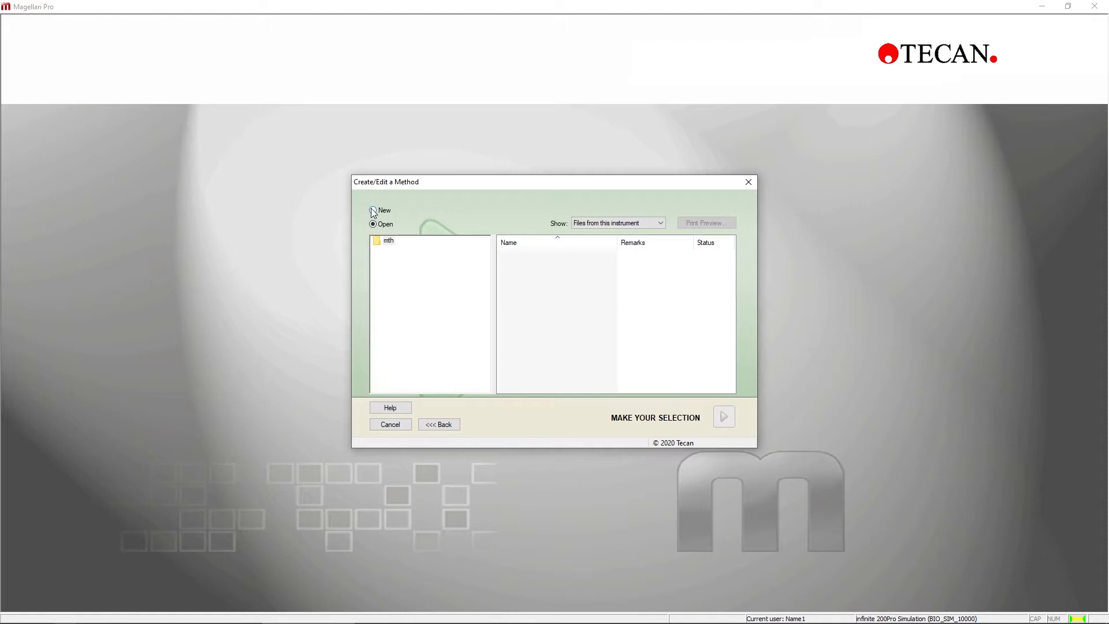
{"action": "left_click", "coordinate": [372, 210]}
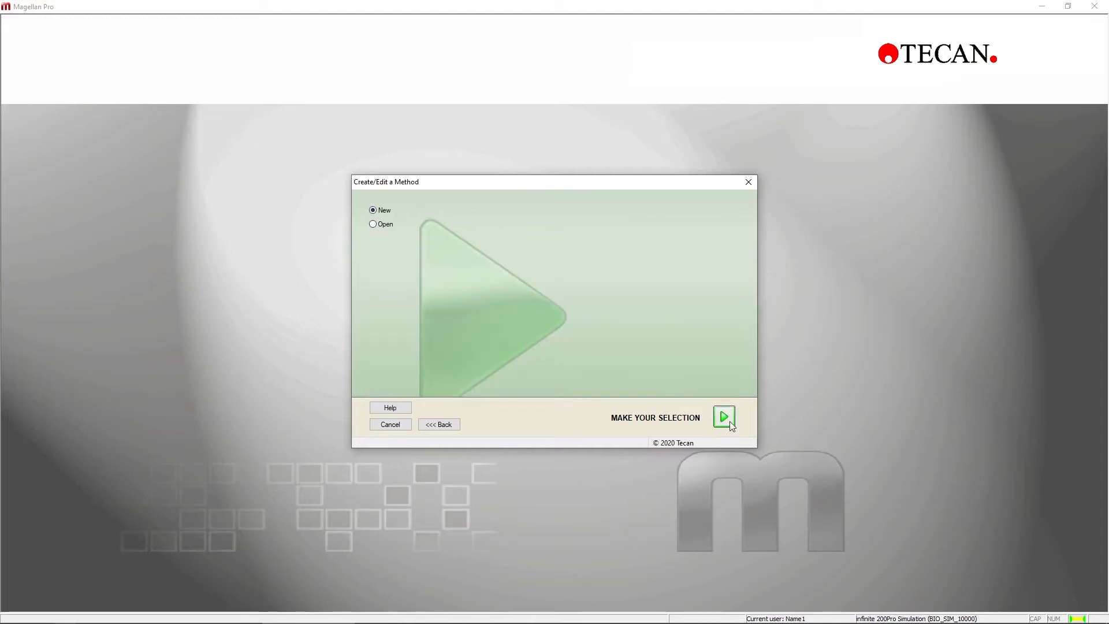
{"action": "left_click", "coordinate": [724, 417]}
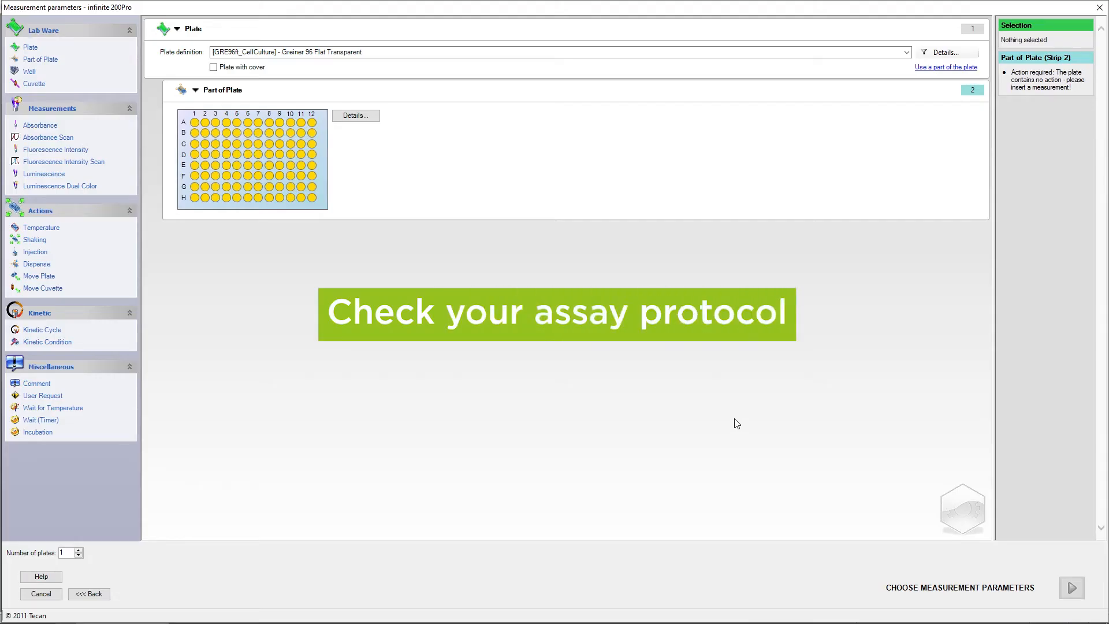
{"action": "mouse_move", "coordinate": [43, 134]}
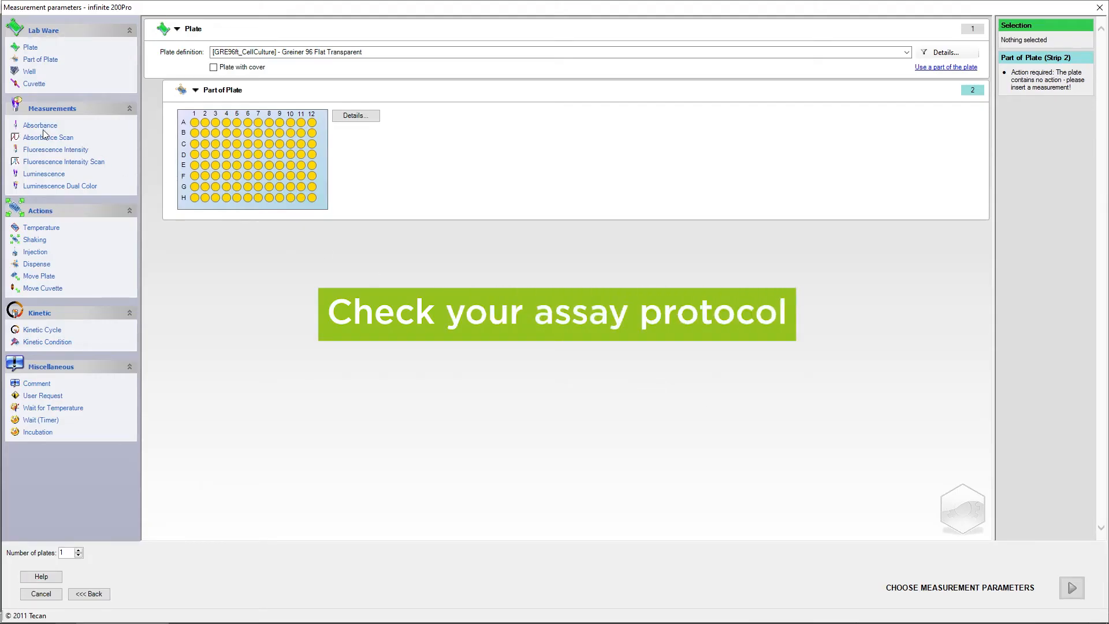
Add an absorbance measurement with a 620 nm reference wavelength and continue to the layout.
{"action": "left_click", "coordinate": [40, 125]}
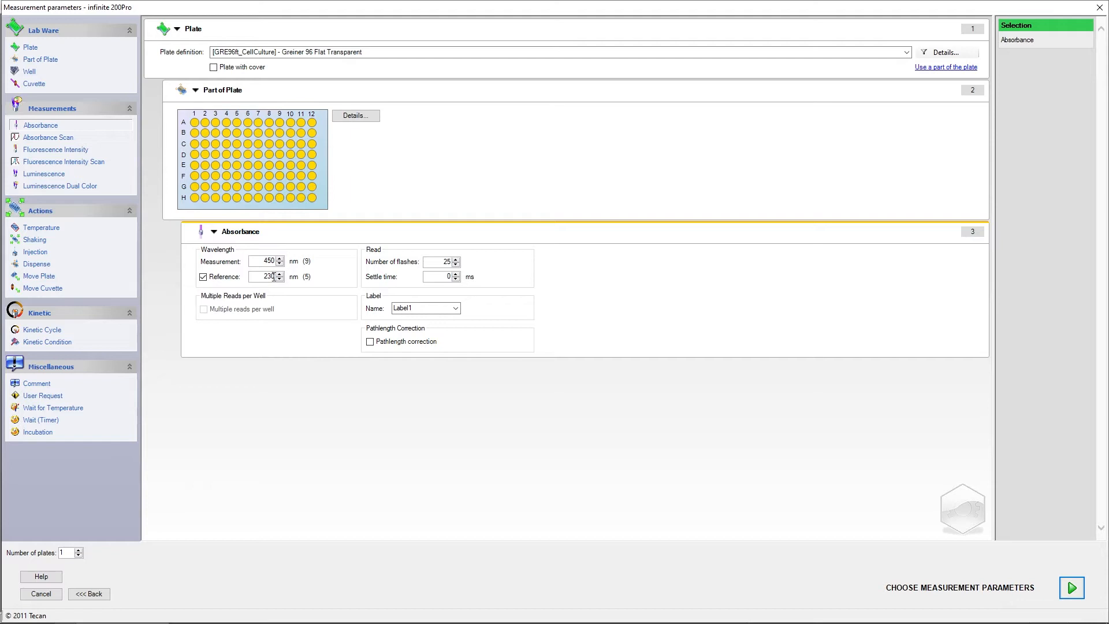
{"action": "type", "text": "62"}
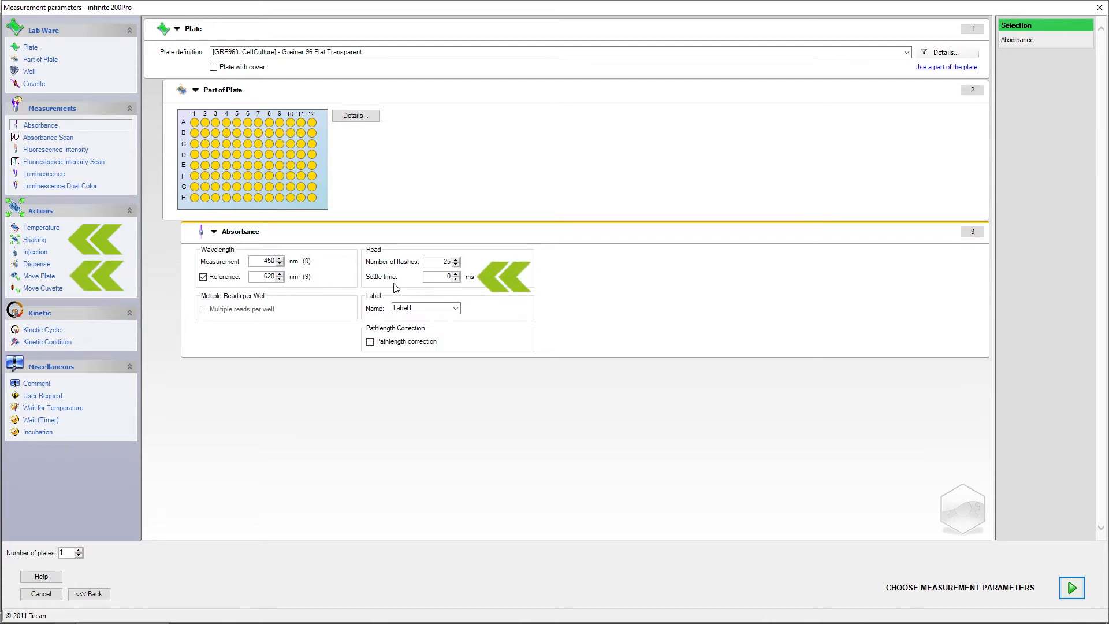
{"action": "mouse_move", "coordinate": [97, 215]}
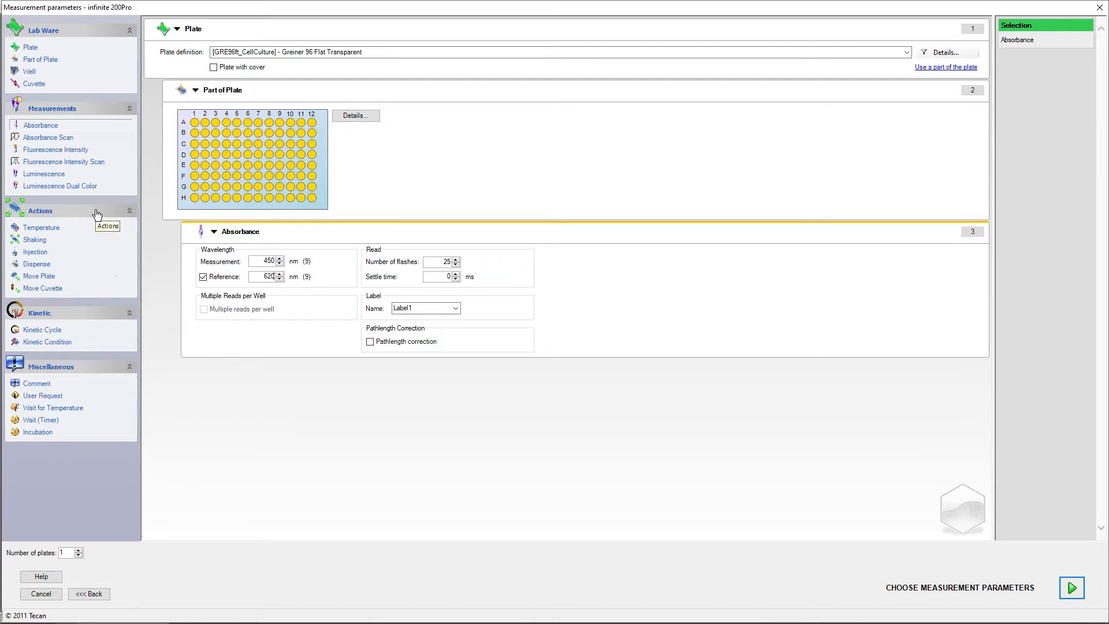
{"action": "mouse_move", "coordinate": [972, 579]}
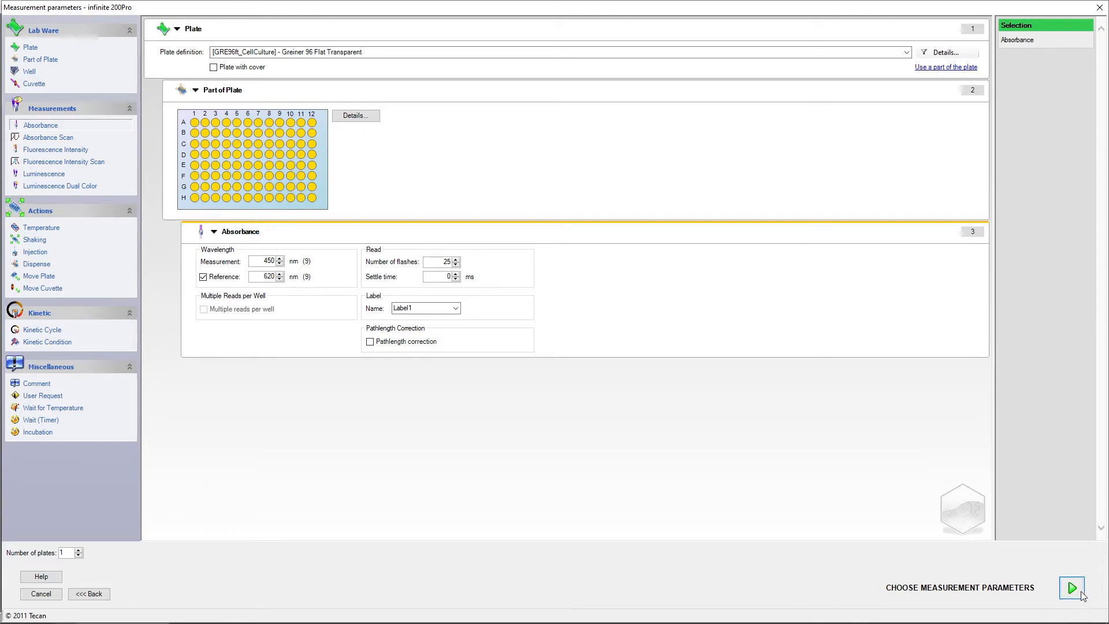
{"action": "left_click", "coordinate": [1071, 587]}
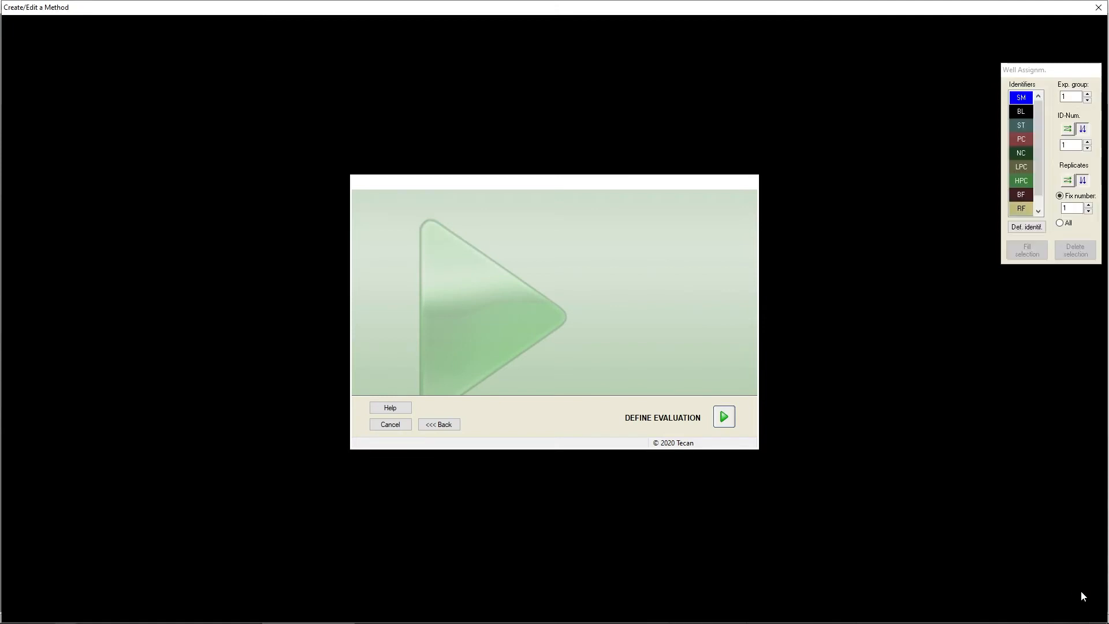
Fill wells A1–B1 with the blank identifier BL.
{"action": "left_click", "coordinate": [722, 415]}
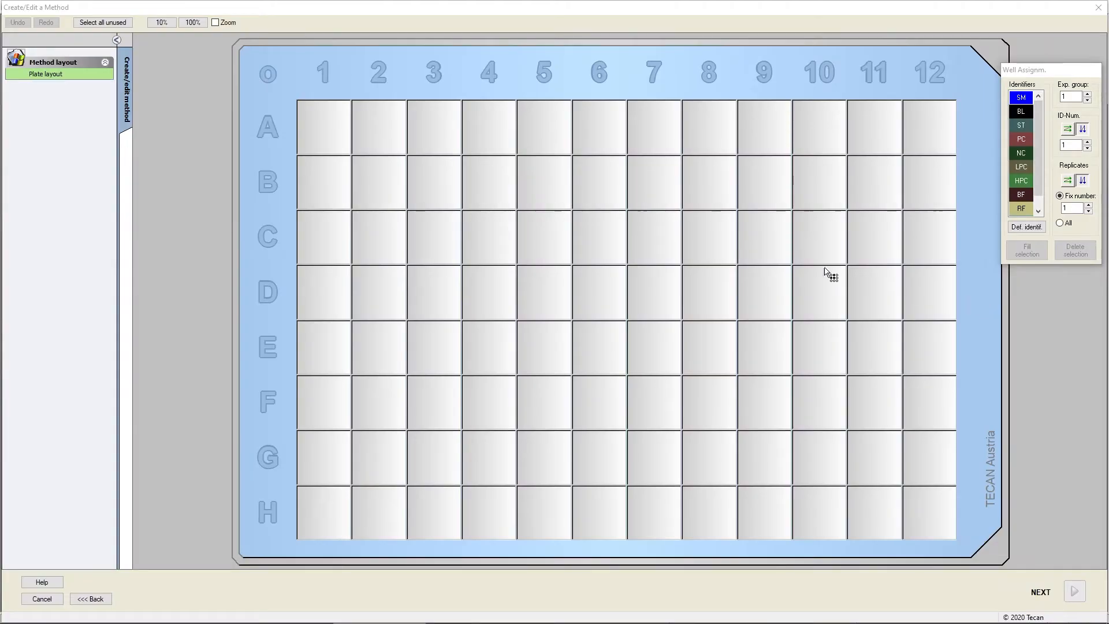
{"action": "left_click_drag", "start_coordinate": [323, 126], "coordinate": [324, 181]}
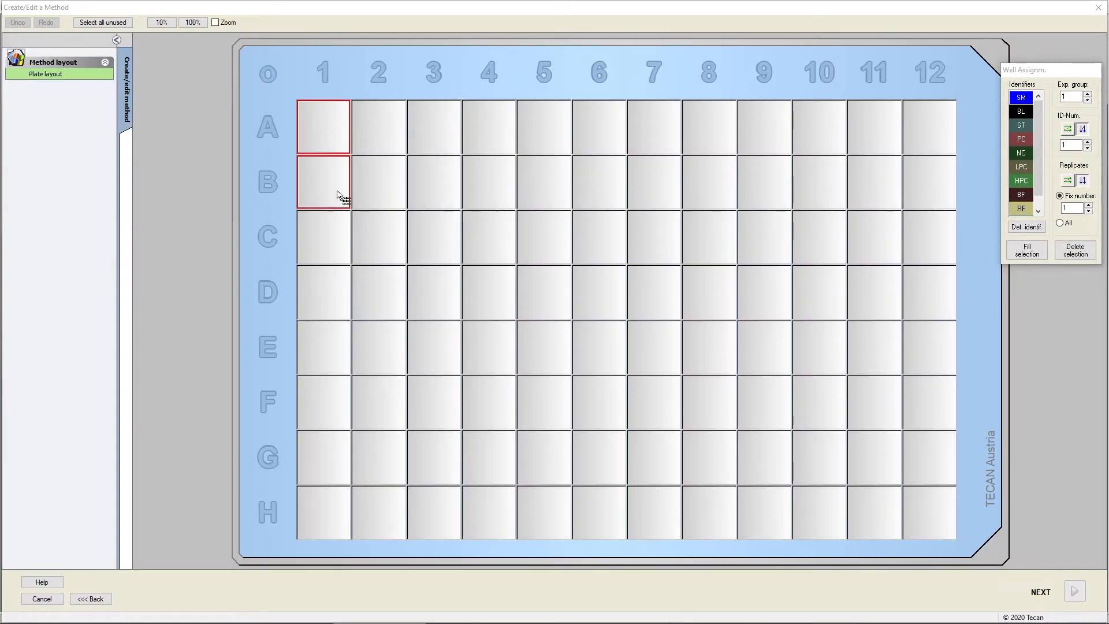
{"action": "left_click", "coordinate": [1021, 111]}
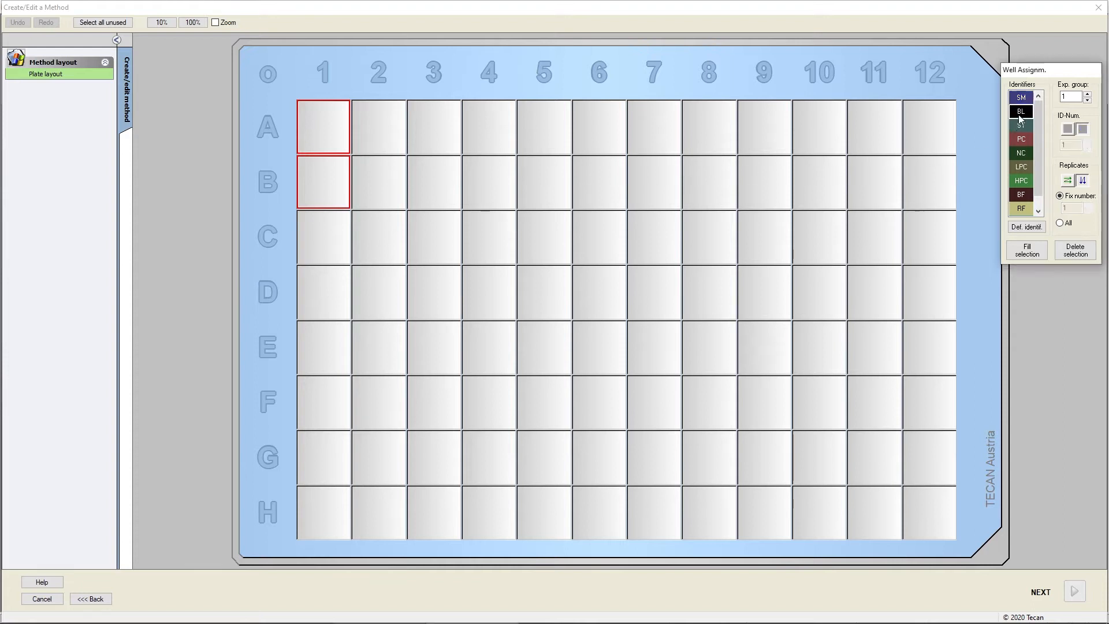
{"action": "left_click", "coordinate": [1027, 249]}
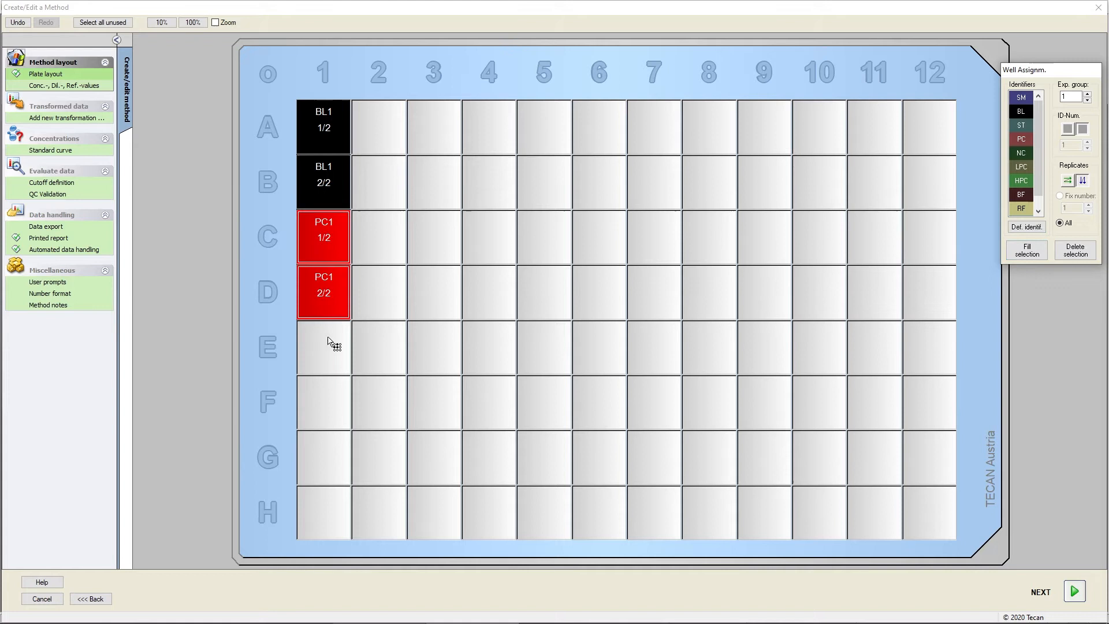
Fill E1–F1 as negative controls, G1–H1 and A2–D2 as standards, remaining wells as samples.
{"action": "left_click_drag", "start_coordinate": [323, 346], "coordinate": [322, 402]}
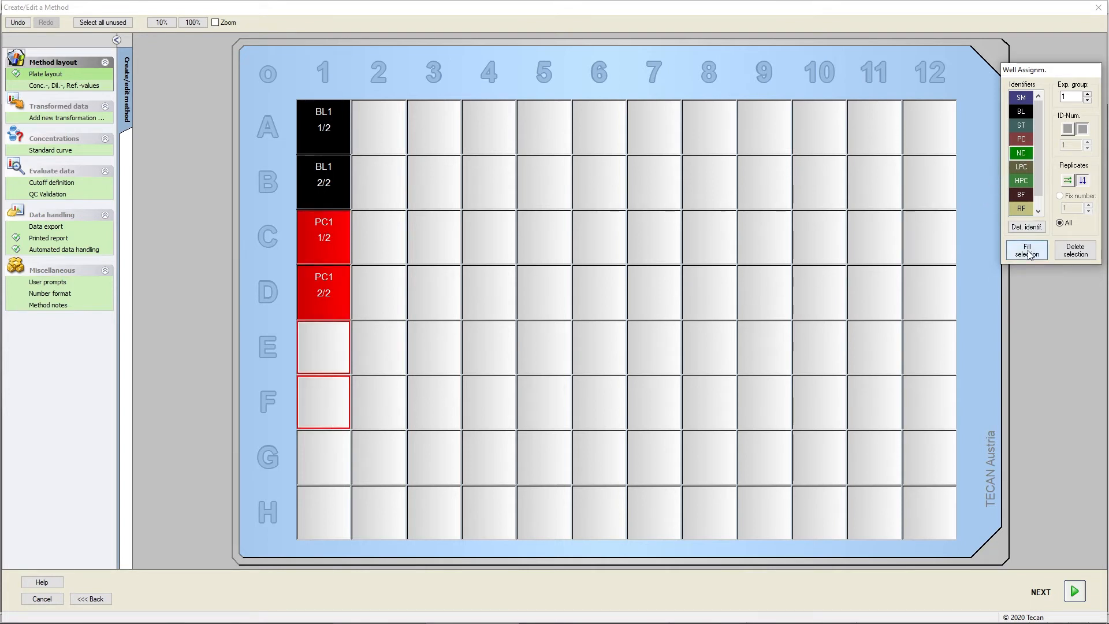
{"action": "left_click", "coordinate": [1026, 250]}
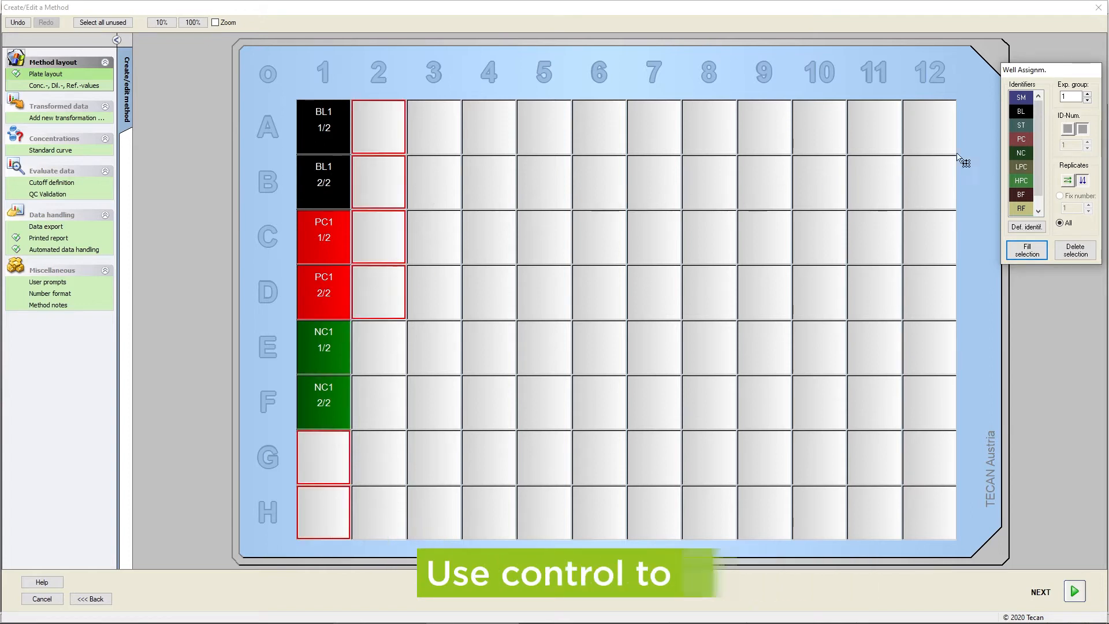
{"action": "left_click", "coordinate": [1021, 125]}
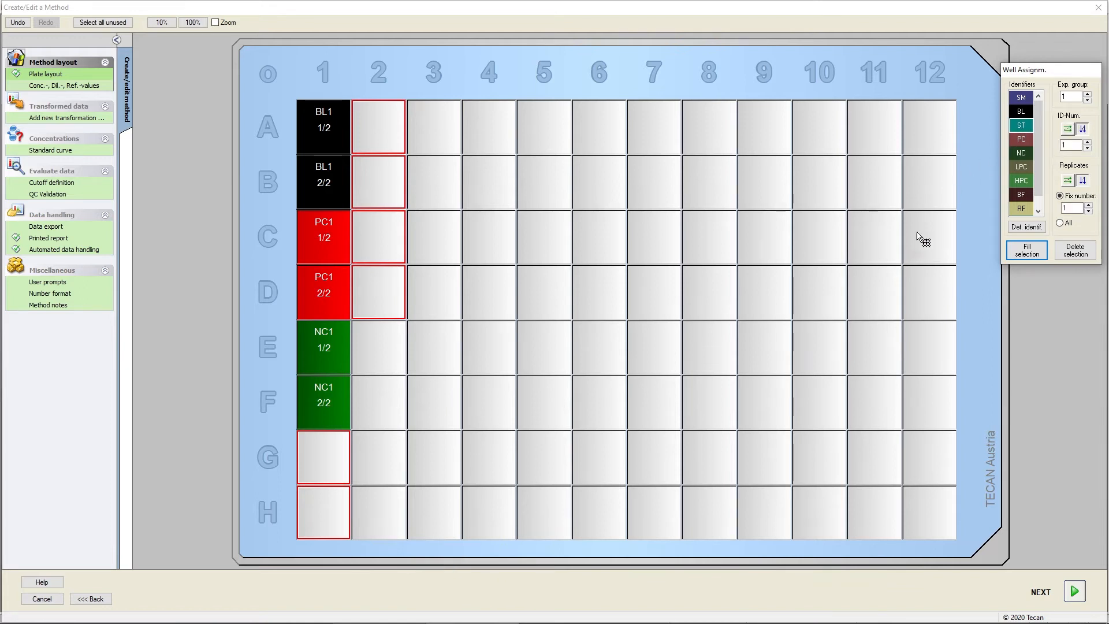
{"action": "left_click", "coordinate": [1025, 249]}
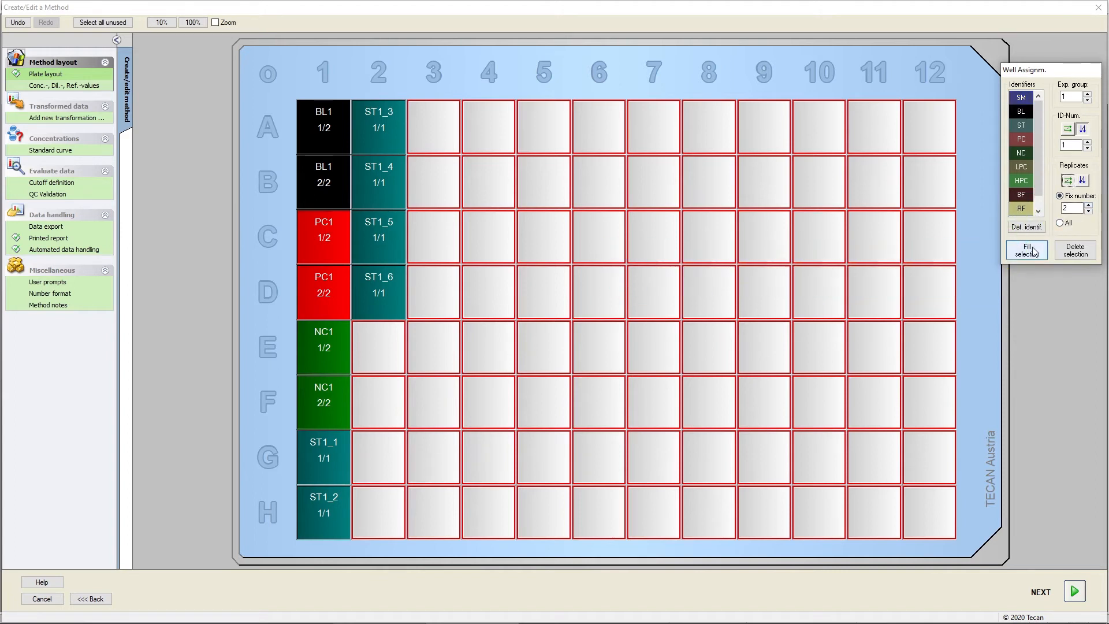
{"action": "left_click", "coordinate": [1027, 249]}
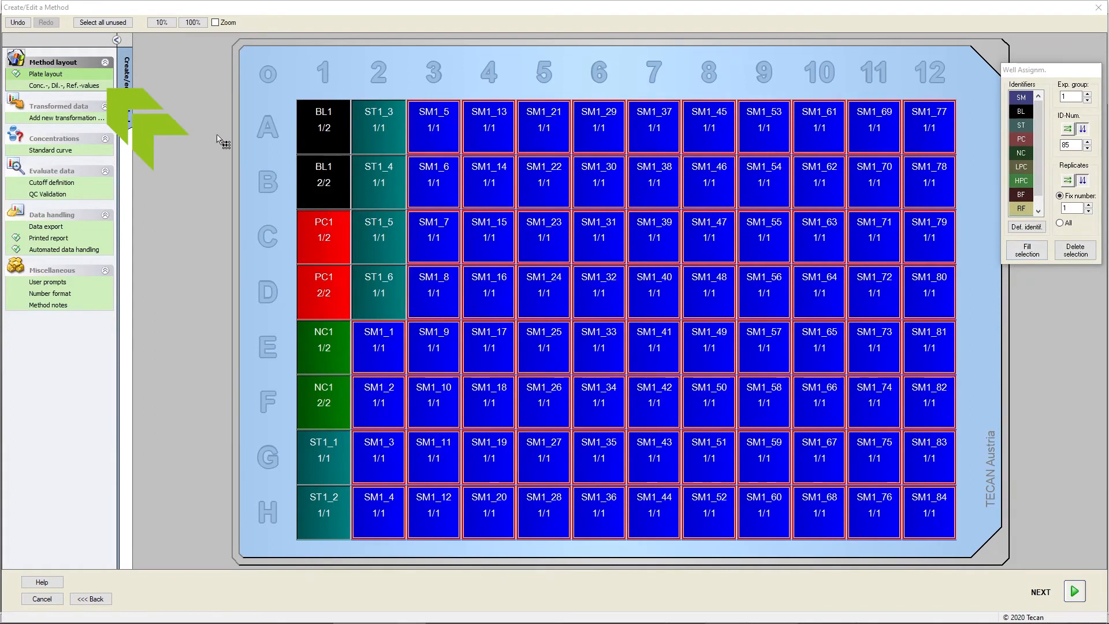
{"action": "left_click", "coordinate": [55, 85]}
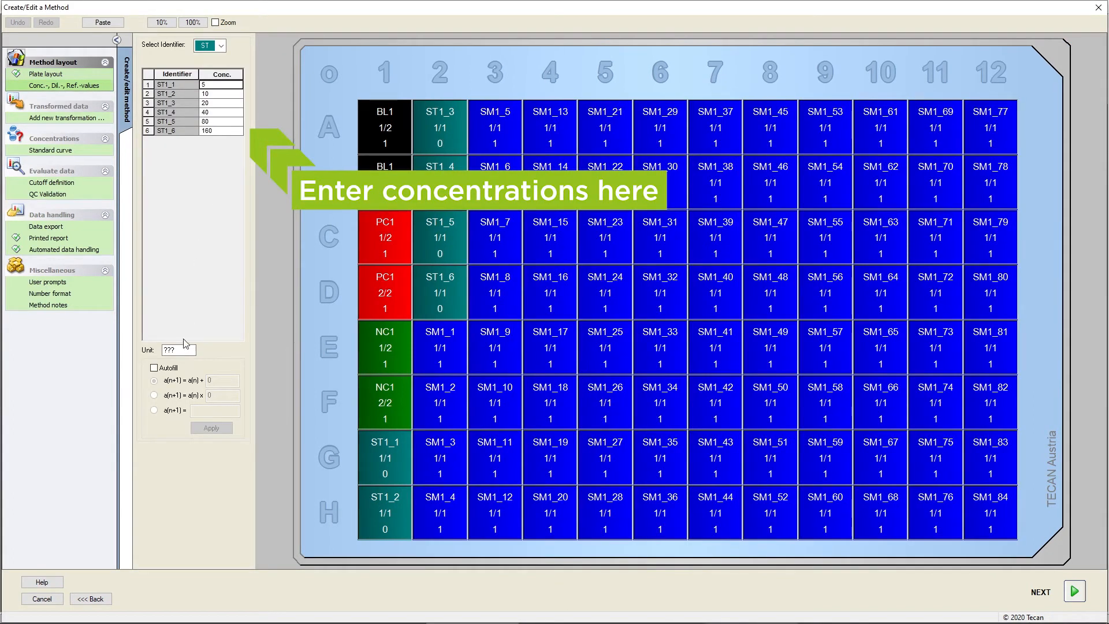
Set the standard concentration unit to UA/ml and start a new data transformation.
{"action": "left_click", "coordinate": [177, 348]}
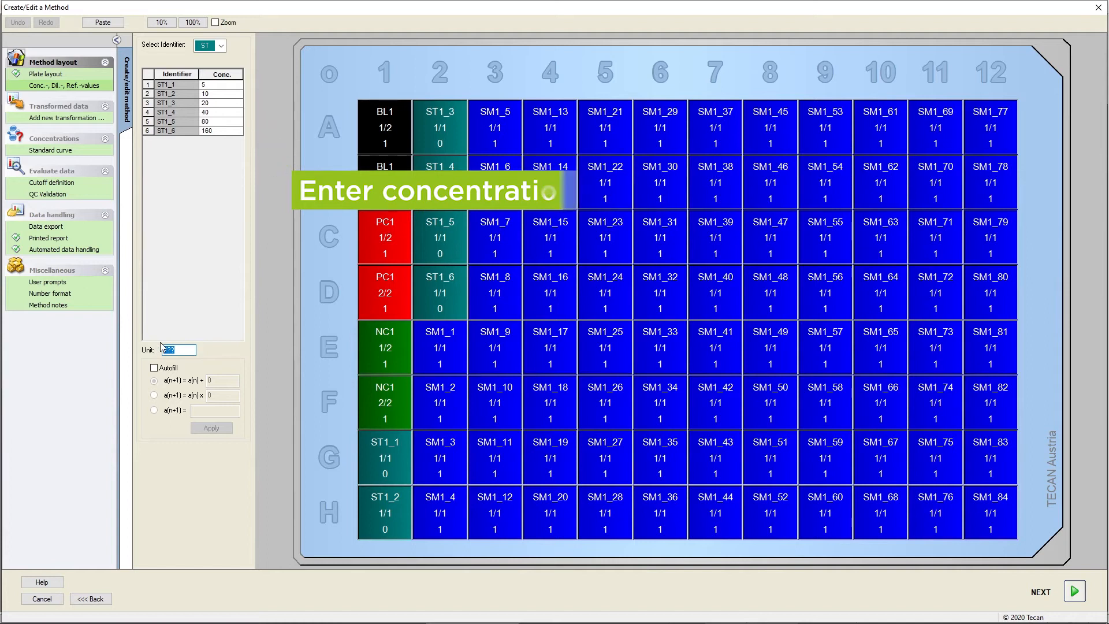
{"action": "type", "text": "UA/ml"}
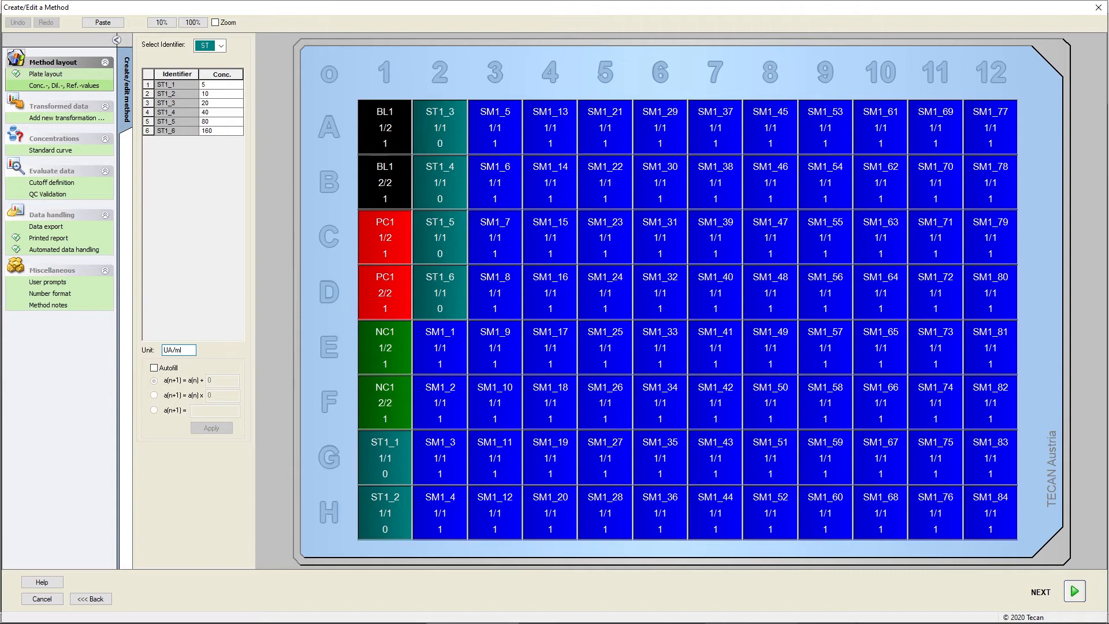
{"action": "left_click", "coordinate": [64, 118]}
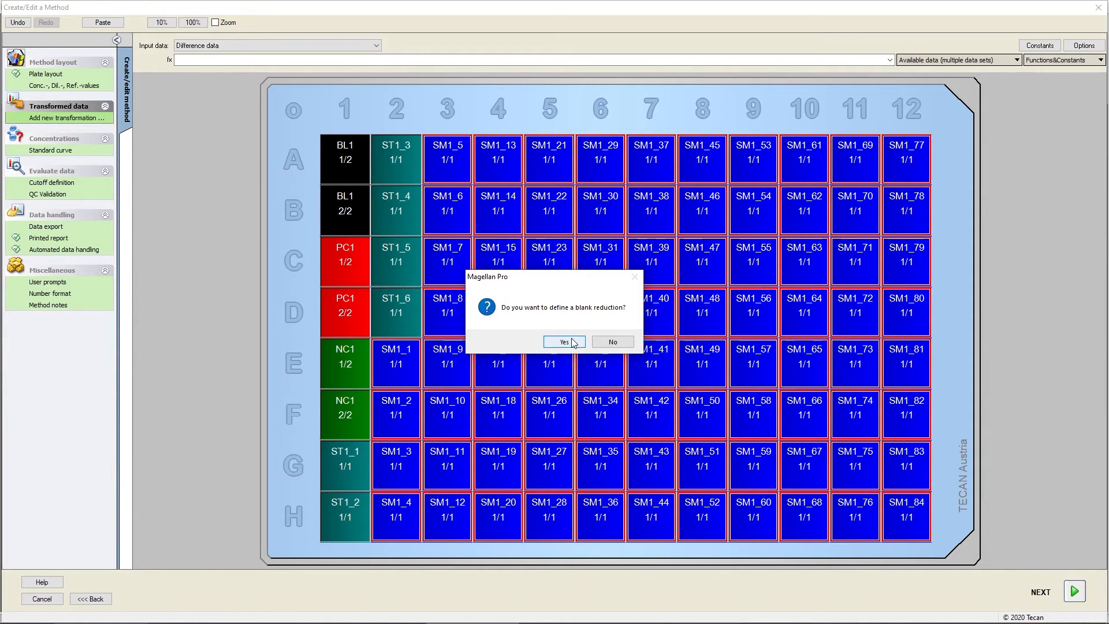
Accept the blank reduction (x-BL1) and go to the standard curve settings.
{"action": "left_click", "coordinate": [562, 342]}
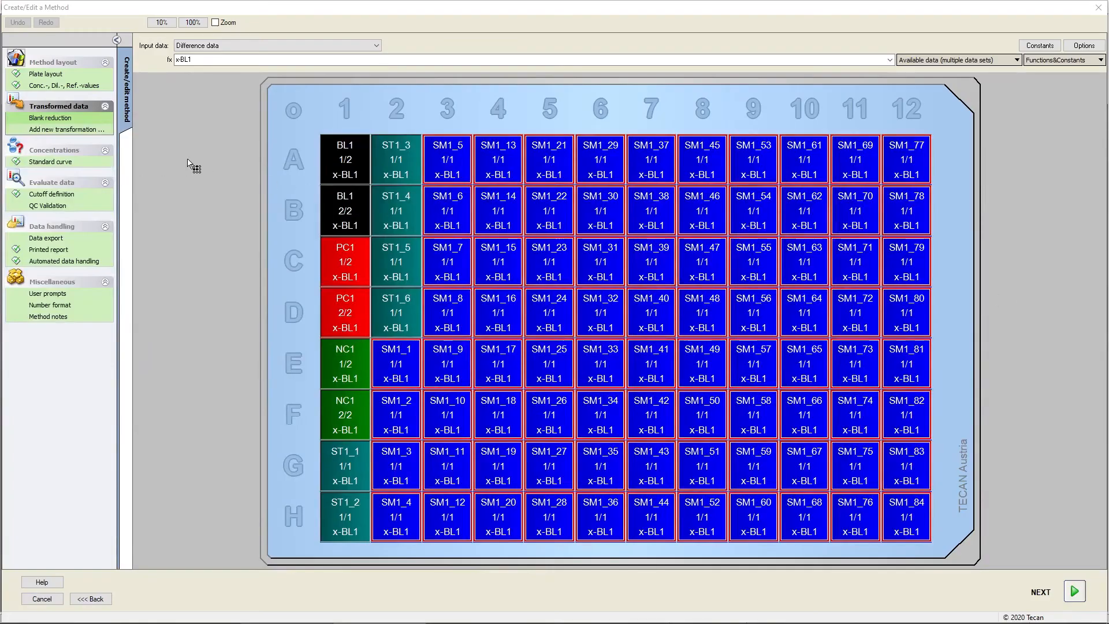
{"action": "mouse_move", "coordinate": [95, 164]}
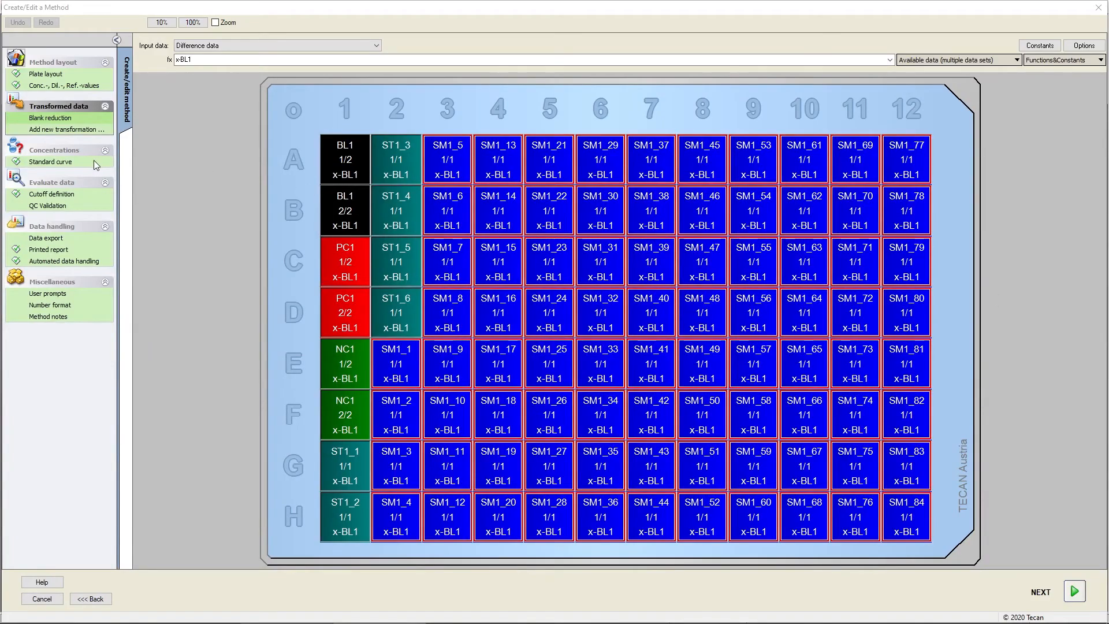
{"action": "left_click", "coordinate": [51, 161]}
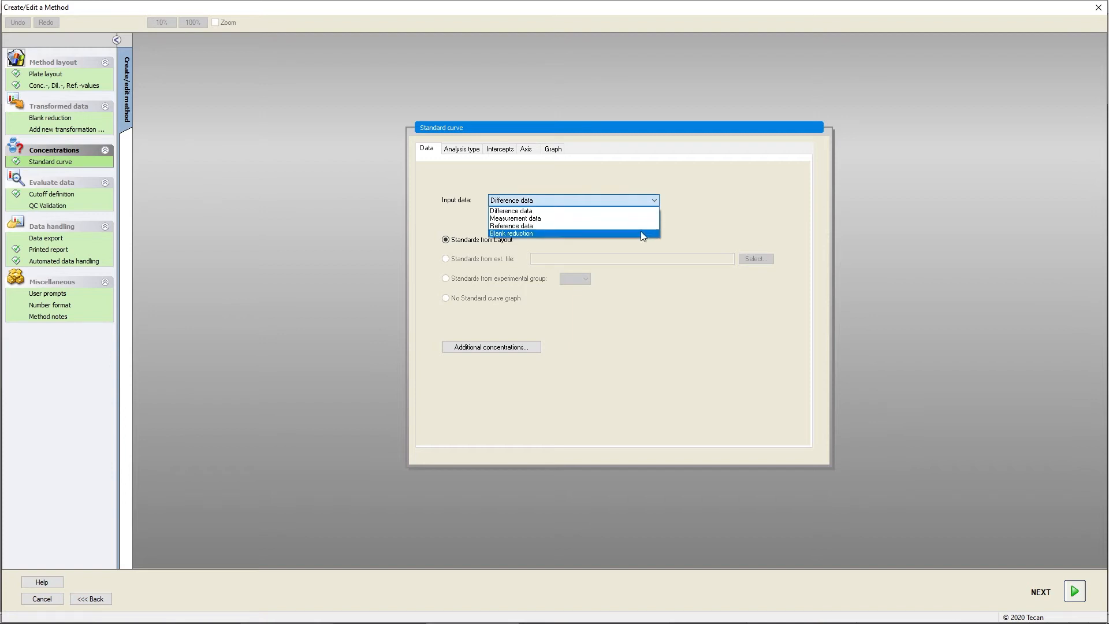
Base the standard curve on blank-reduced data with linear regression and a logarithmic concentration axis.
{"action": "left_click", "coordinate": [510, 234]}
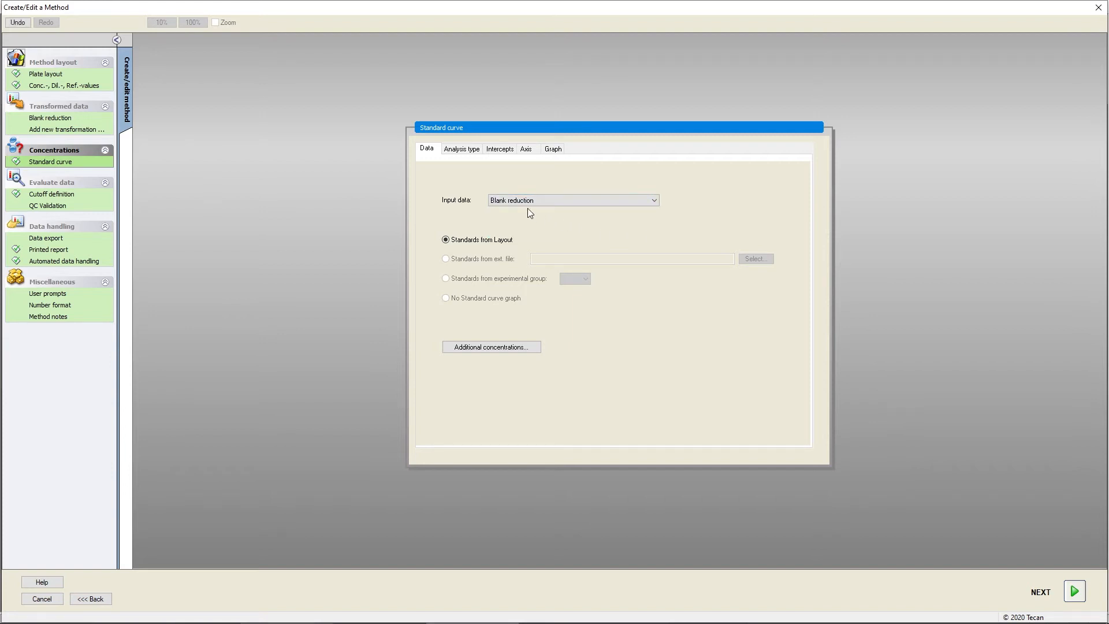
{"action": "left_click", "coordinate": [460, 148]}
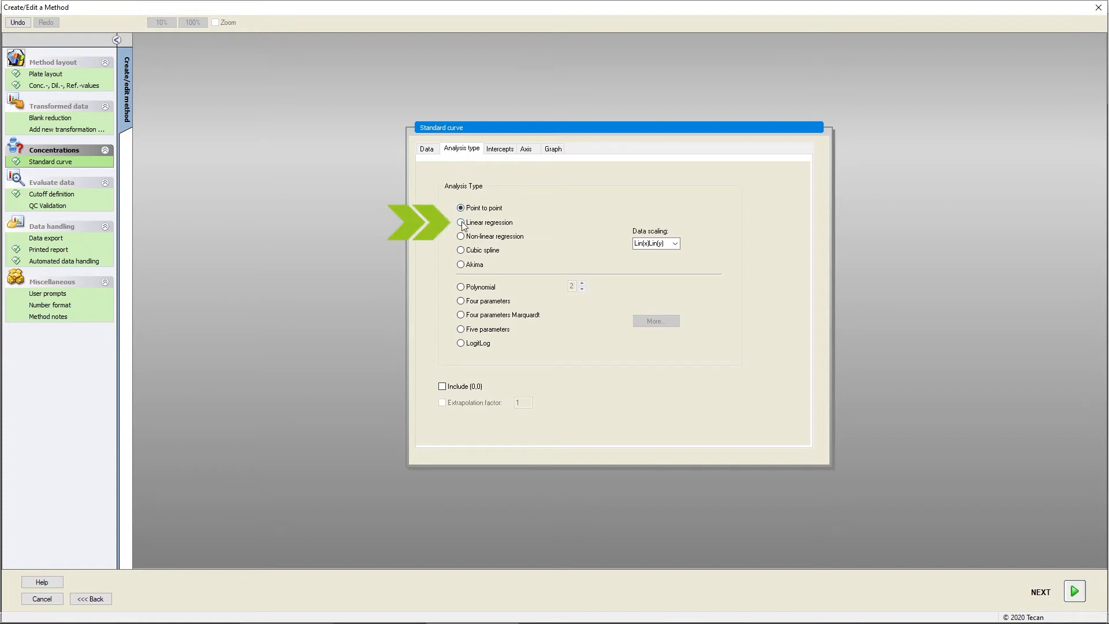
{"action": "left_click", "coordinate": [461, 222]}
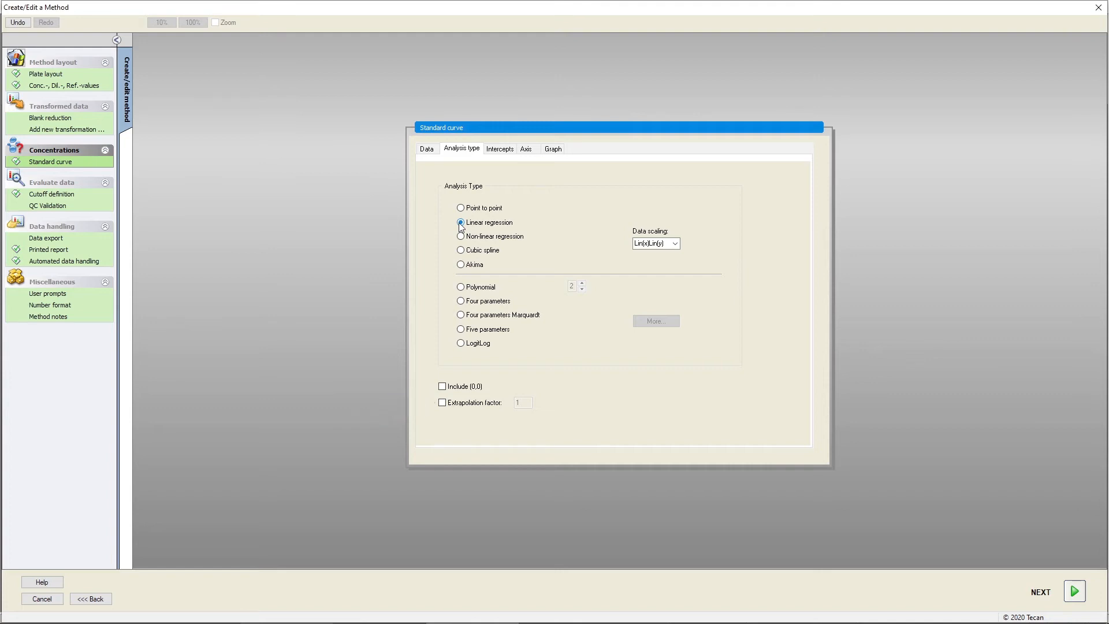
{"action": "left_click", "coordinate": [526, 149]}
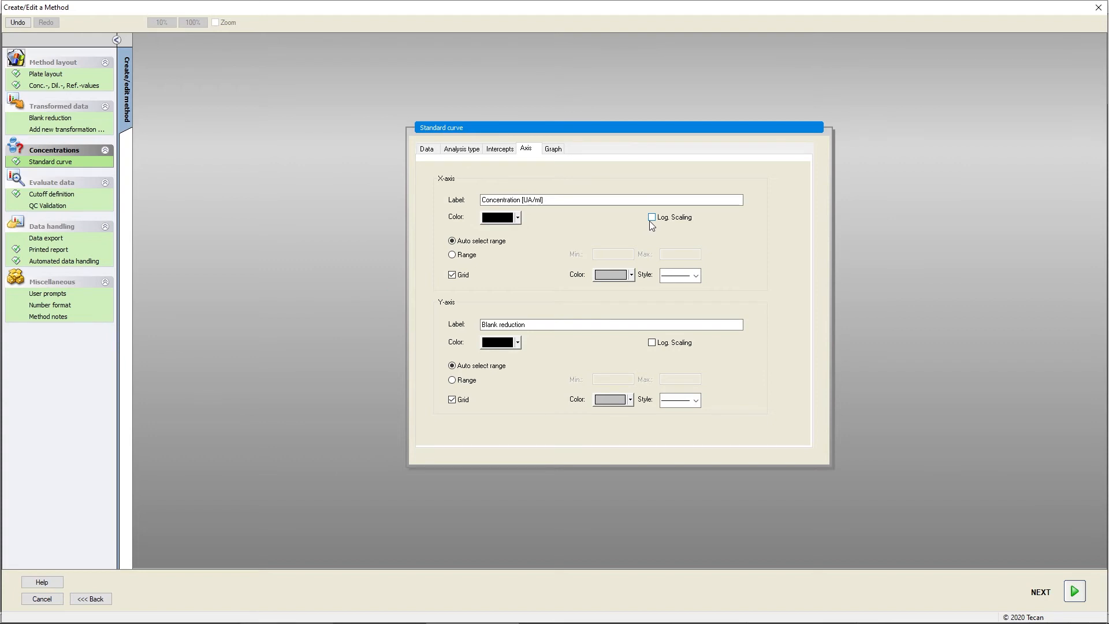
{"action": "left_click", "coordinate": [552, 148]}
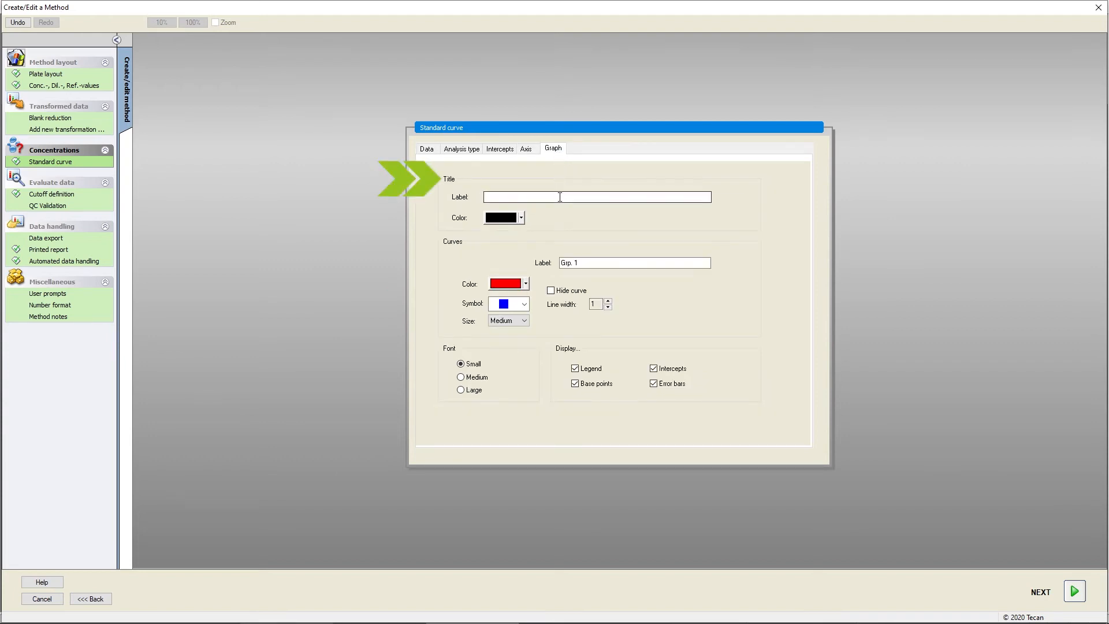
Title the standard curve graph IgM and move to cutoff definition.
{"action": "left_click", "coordinate": [597, 196]}
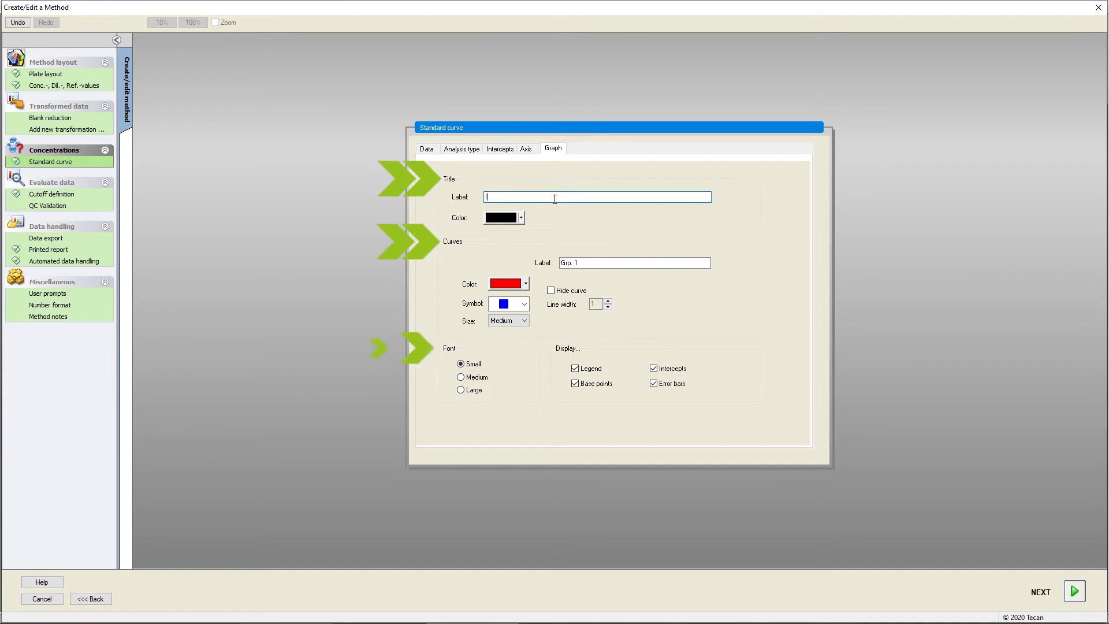
{"action": "type", "text": "IgM"}
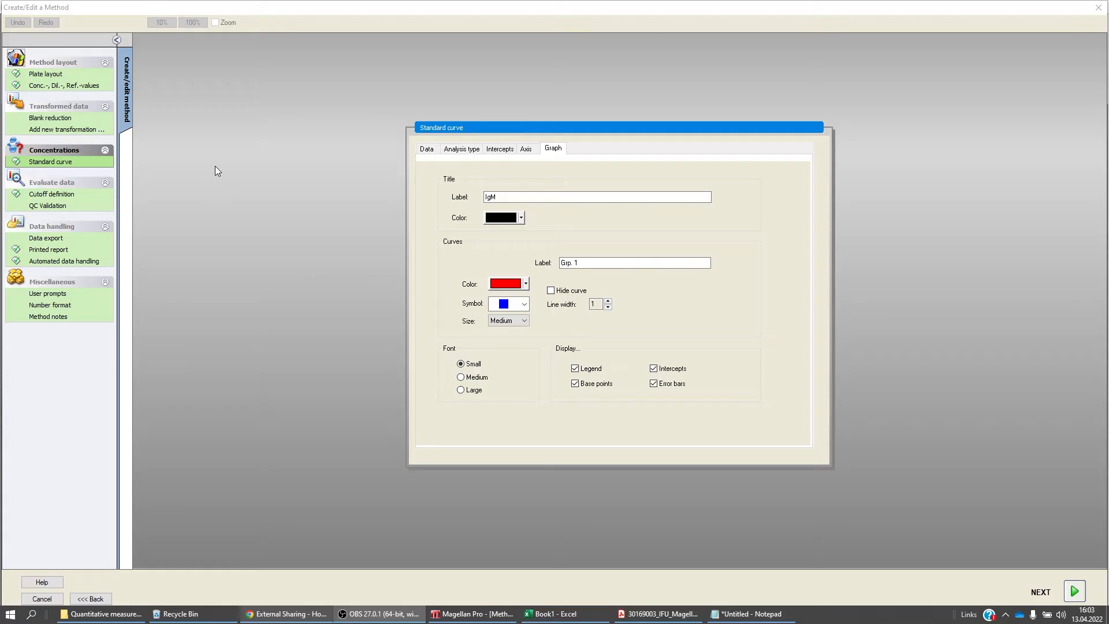
{"action": "left_click", "coordinate": [51, 194]}
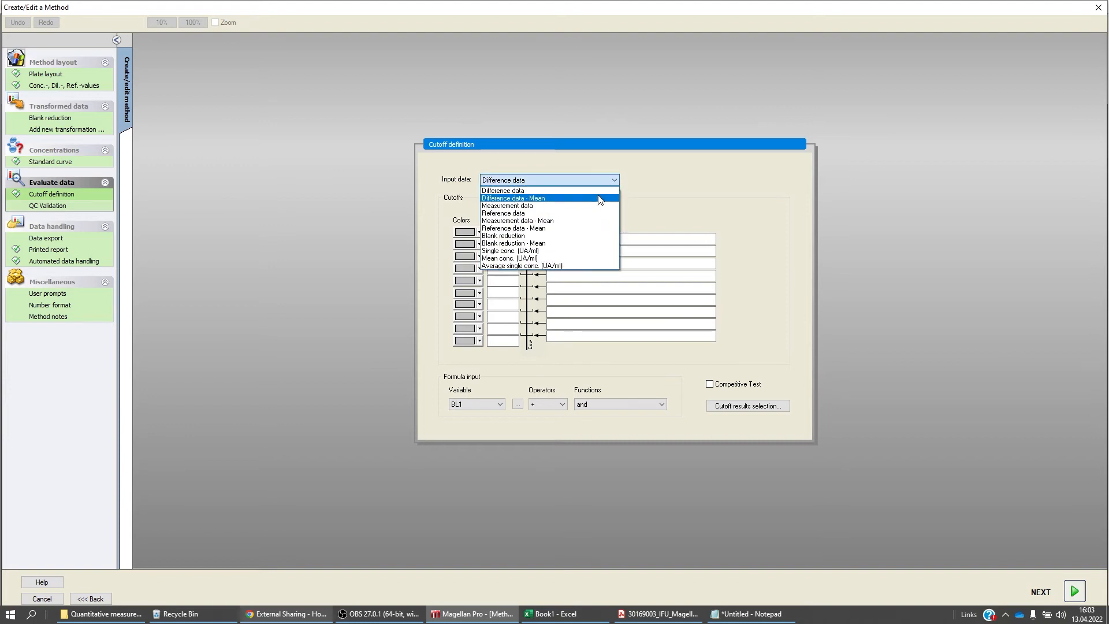
Define cutoffs on mean conc.: Positive/Intermed./Negative at 22 and 18, coloured red, blue, green.
{"action": "left_click", "coordinate": [510, 257]}
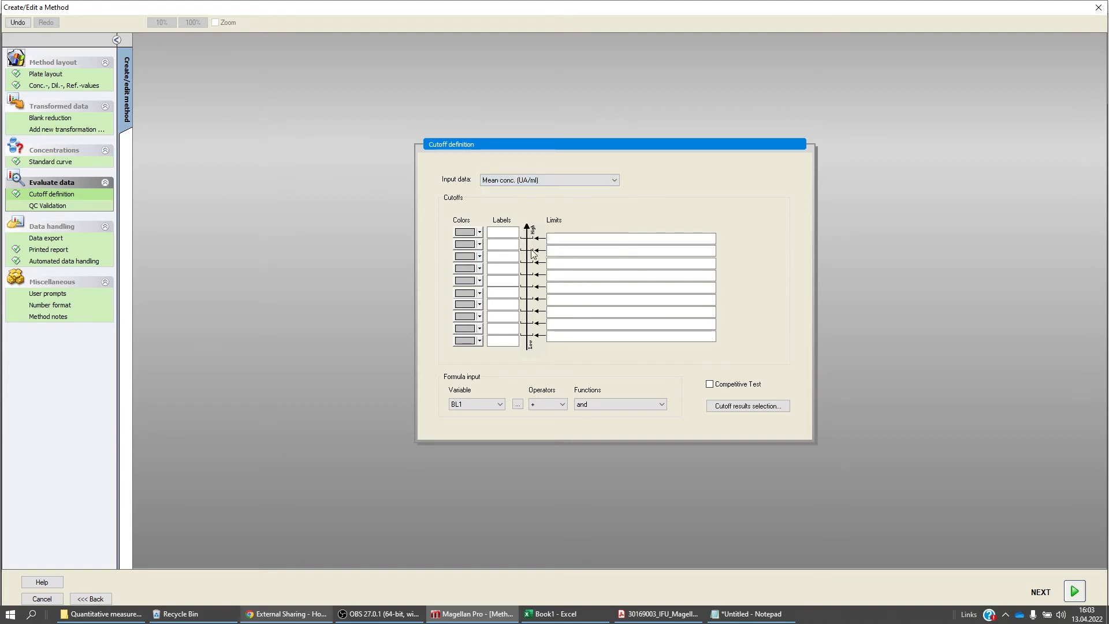
{"action": "type", "text": "A"}
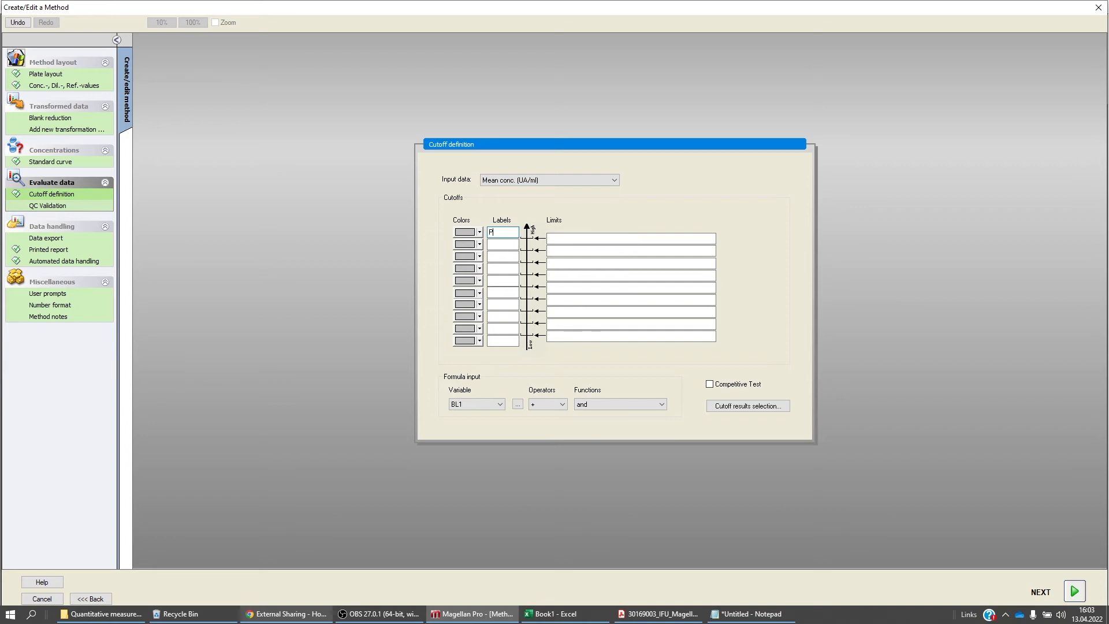
{"action": "type", "text": "Positive"}
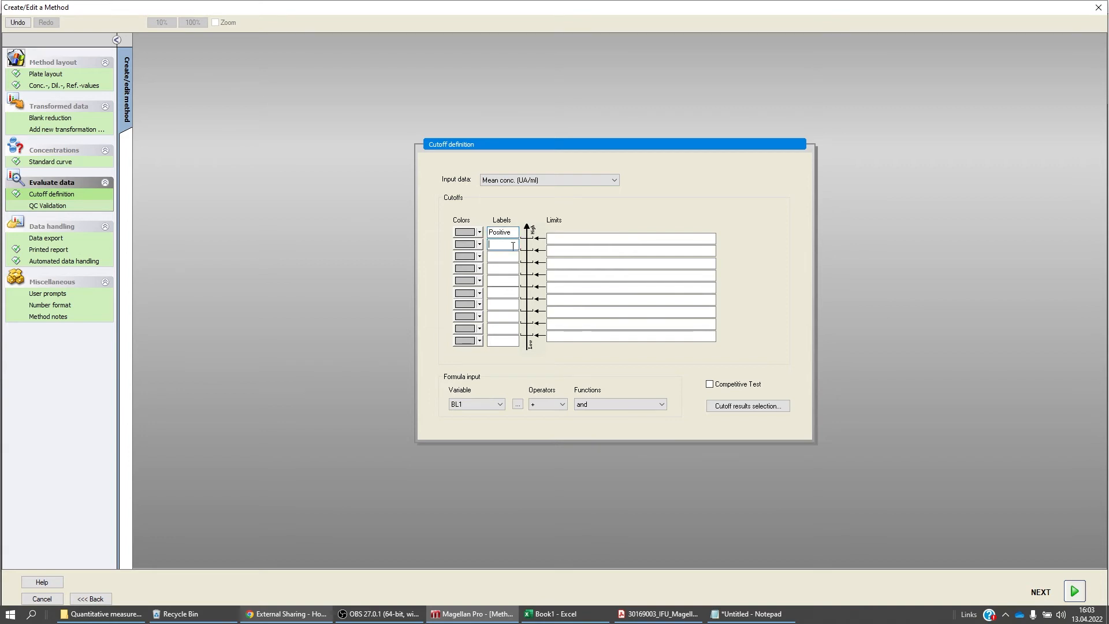
{"action": "type", "text": "Intermed."}
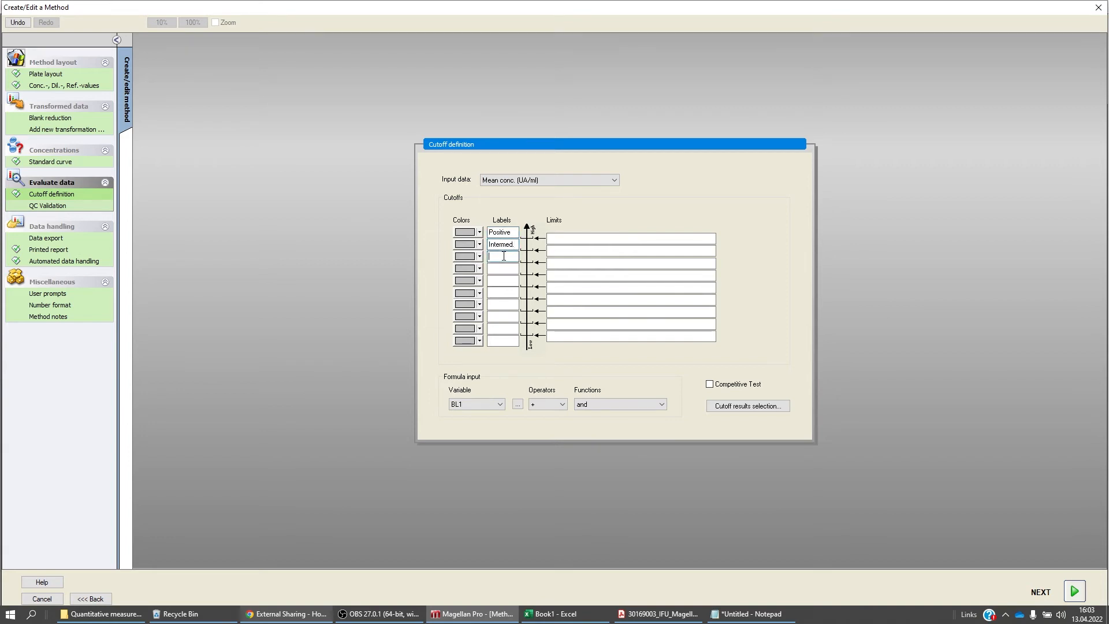
{"action": "type", "text": "Negative"}
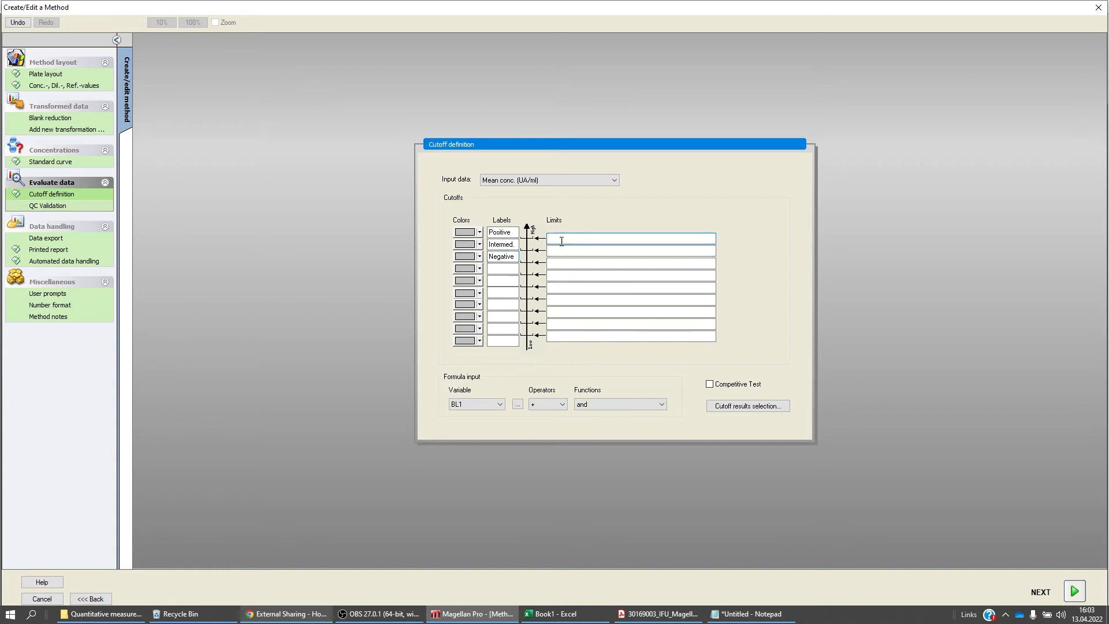
{"action": "type", "text": "18"}
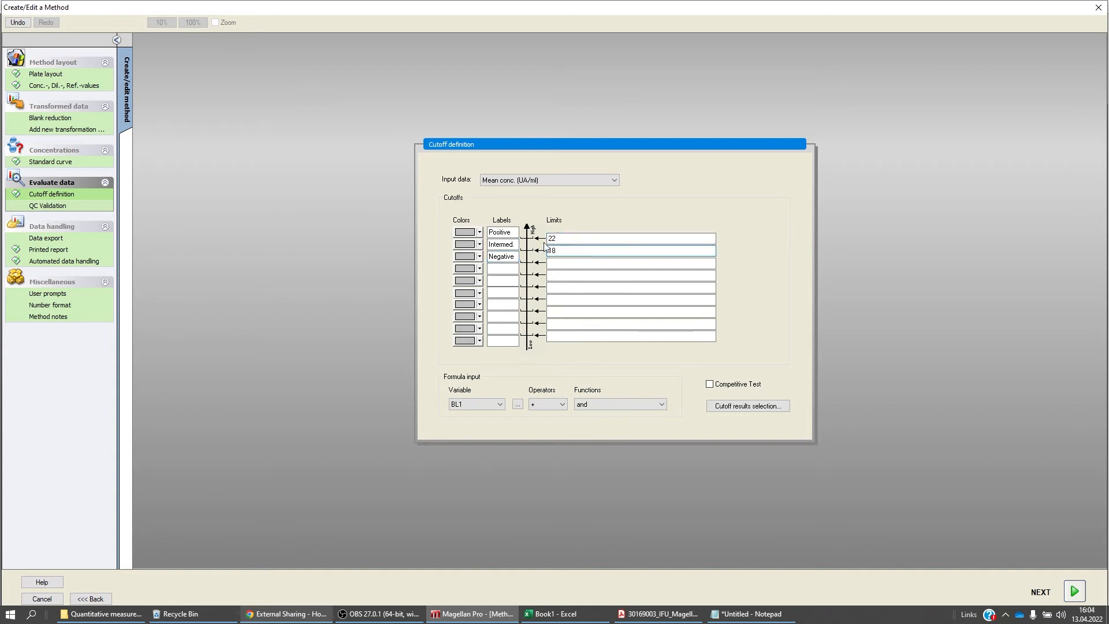
{"action": "left_click", "coordinate": [479, 244]}
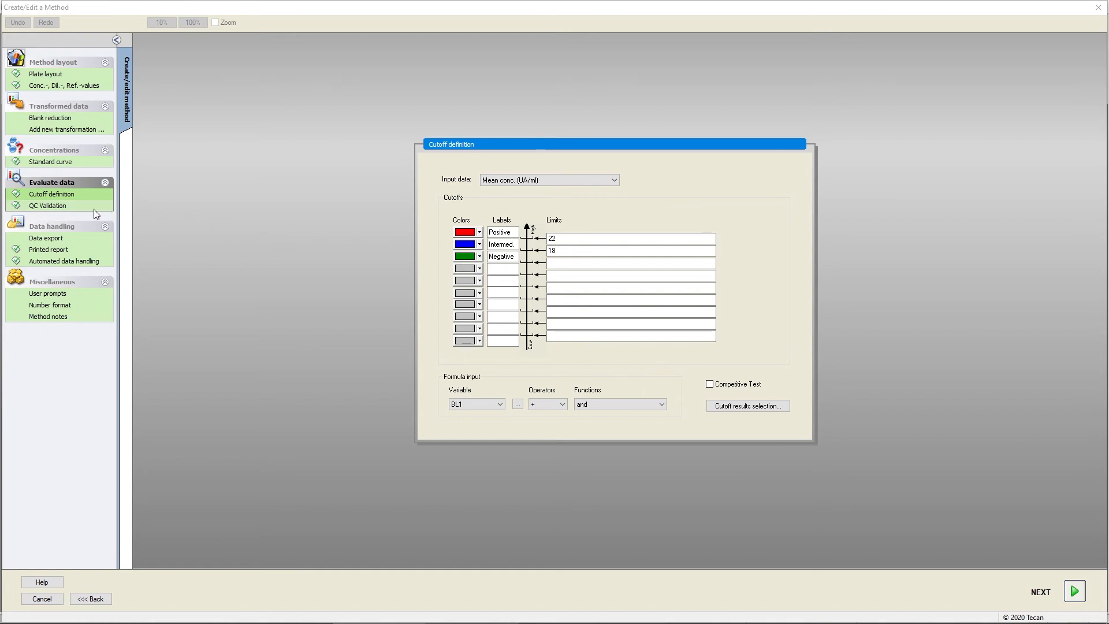
{"action": "left_click", "coordinate": [48, 205]}
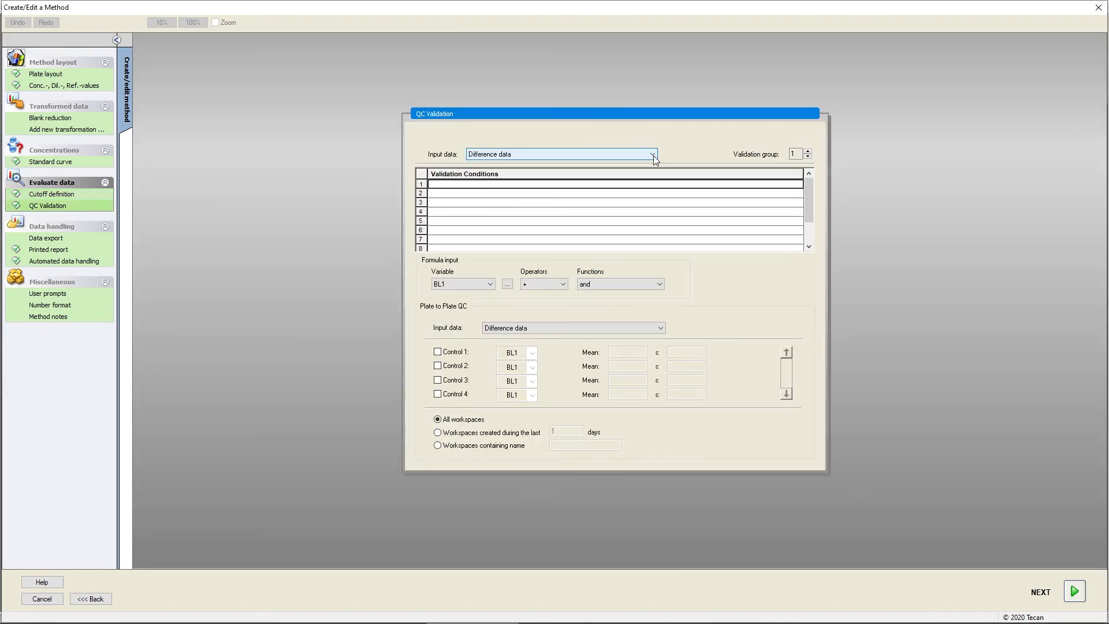
Set QC validation on single conc. with NC1_1<8, NC1_2<8 and PC1>32.
{"action": "left_click", "coordinate": [560, 154]}
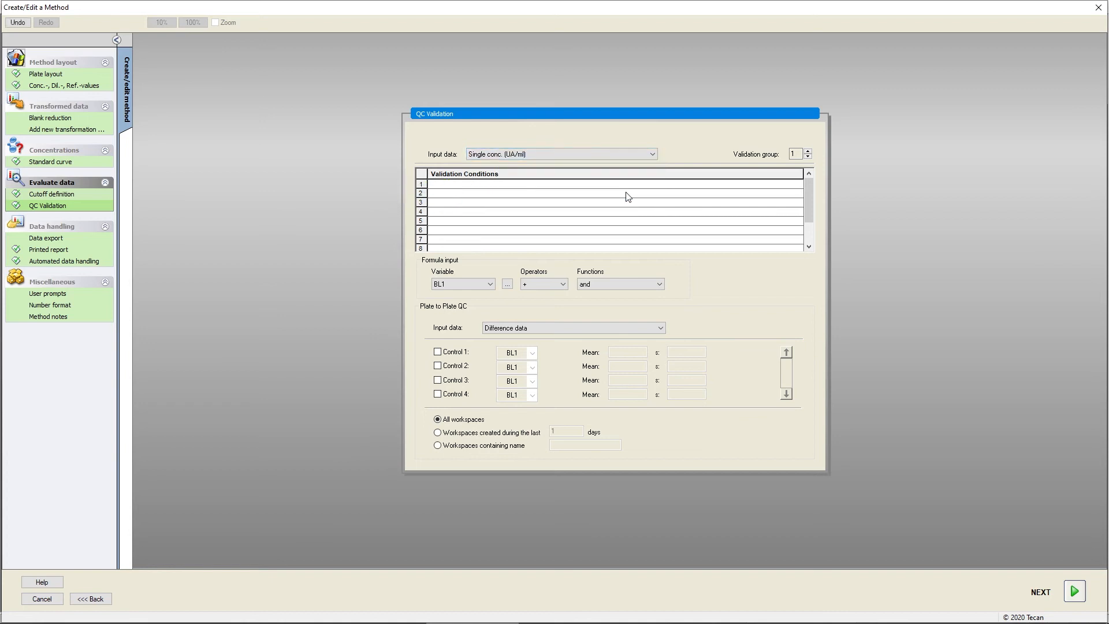
{"action": "type", "text": "NC1_1<8"}
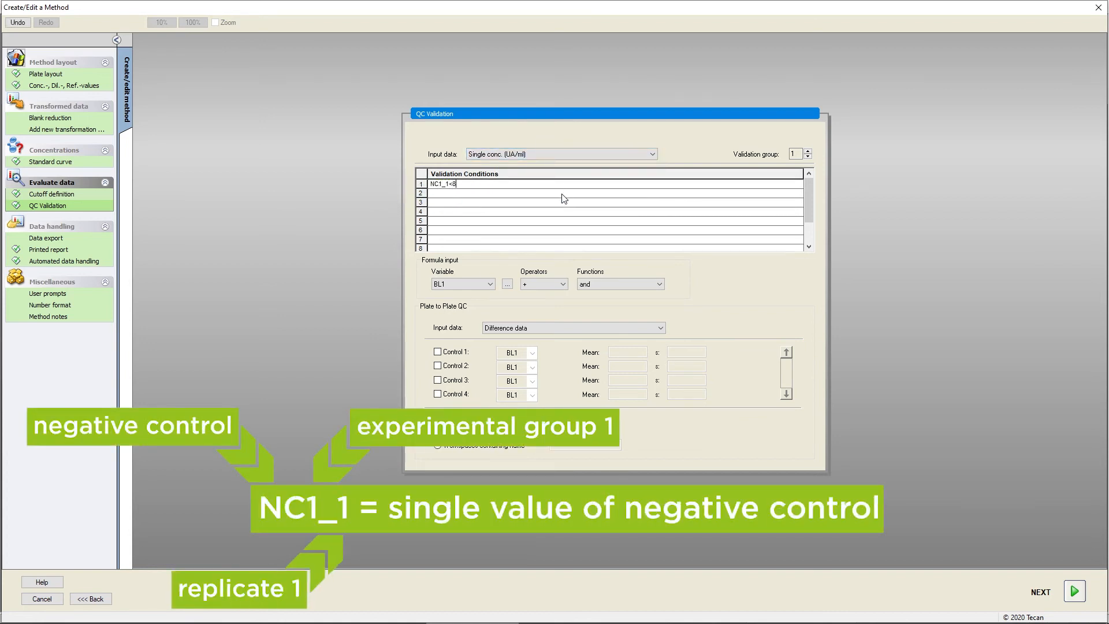
{"action": "type", "text": "NC1_2<"}
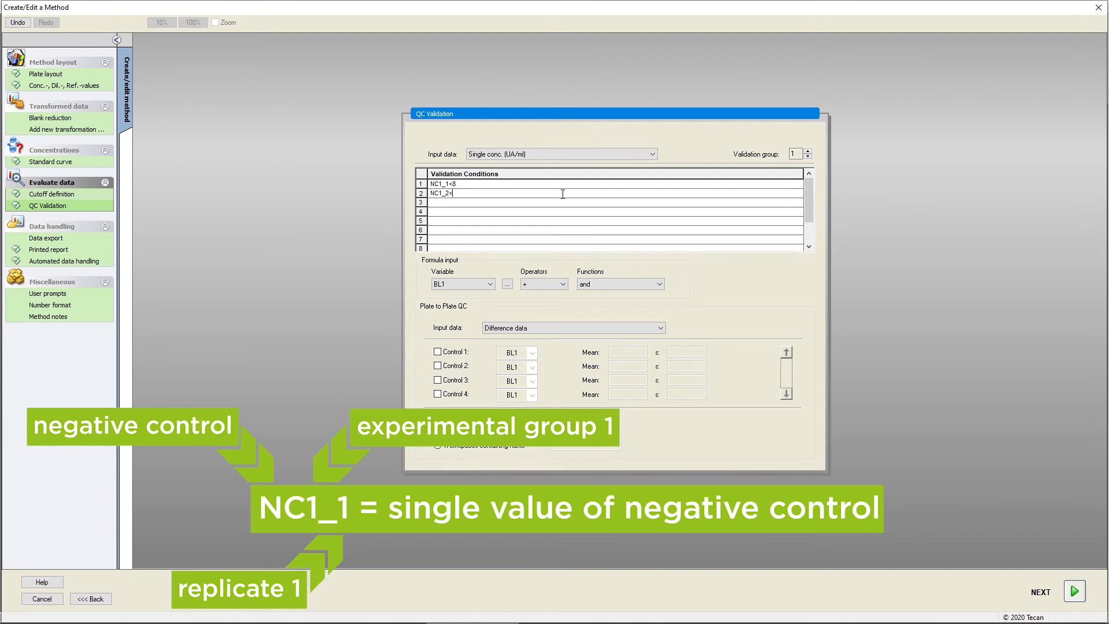
{"action": "type", "text": "8"}
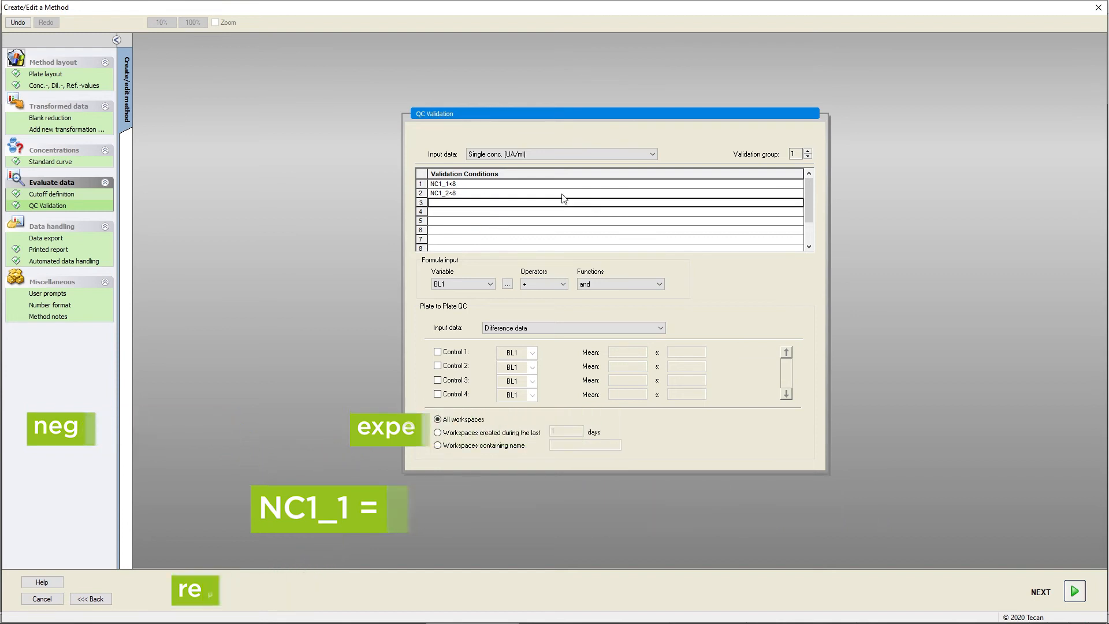
{"action": "type", "text": "PC1>3"}
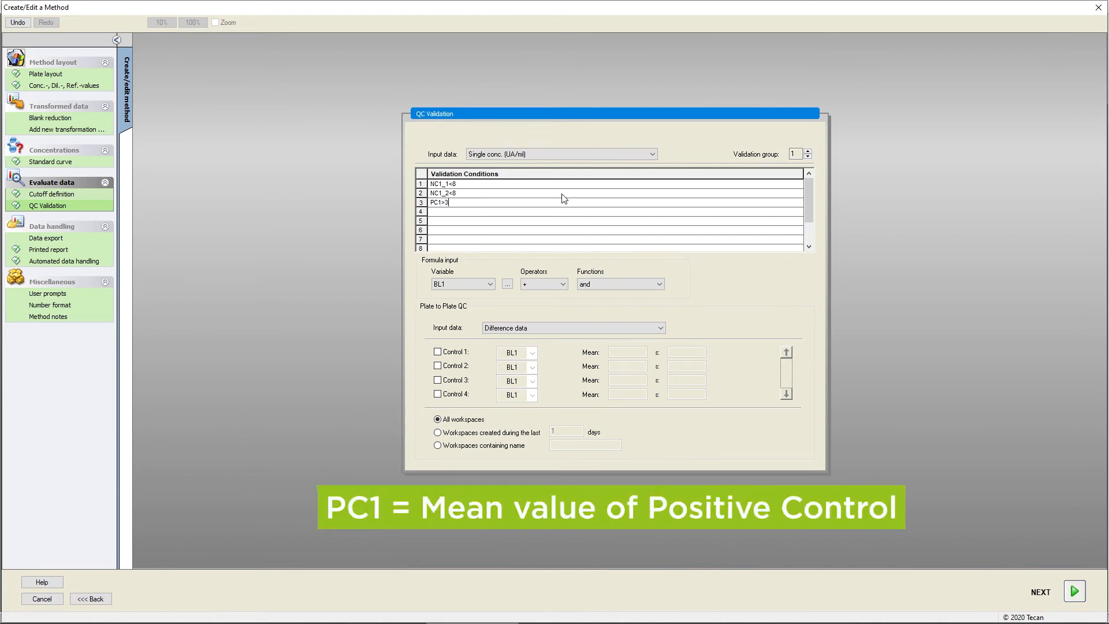
{"action": "type", "text": "2"}
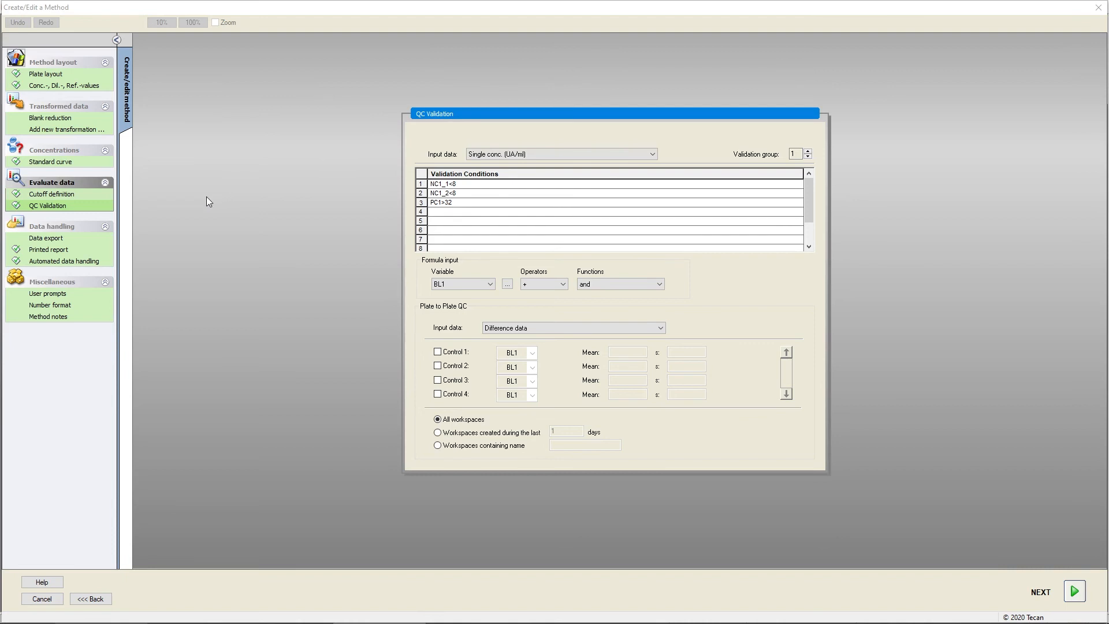
Export difference data, blank reduction and single conc. (UA/ml), then go to the printed report.
{"action": "left_click", "coordinate": [46, 238]}
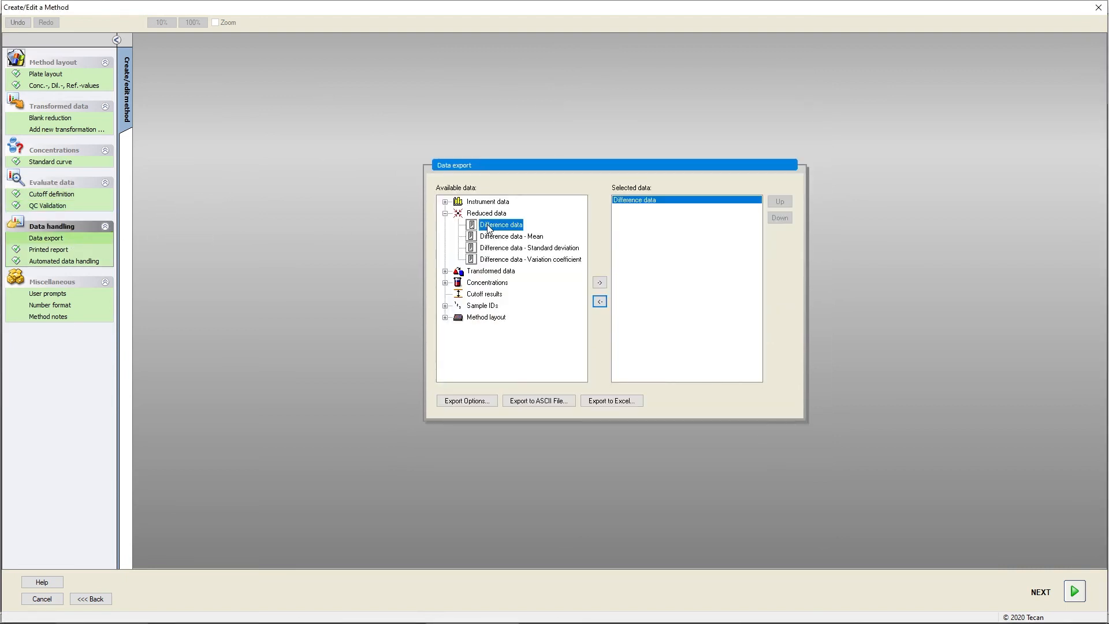
{"action": "left_click", "coordinate": [444, 271]}
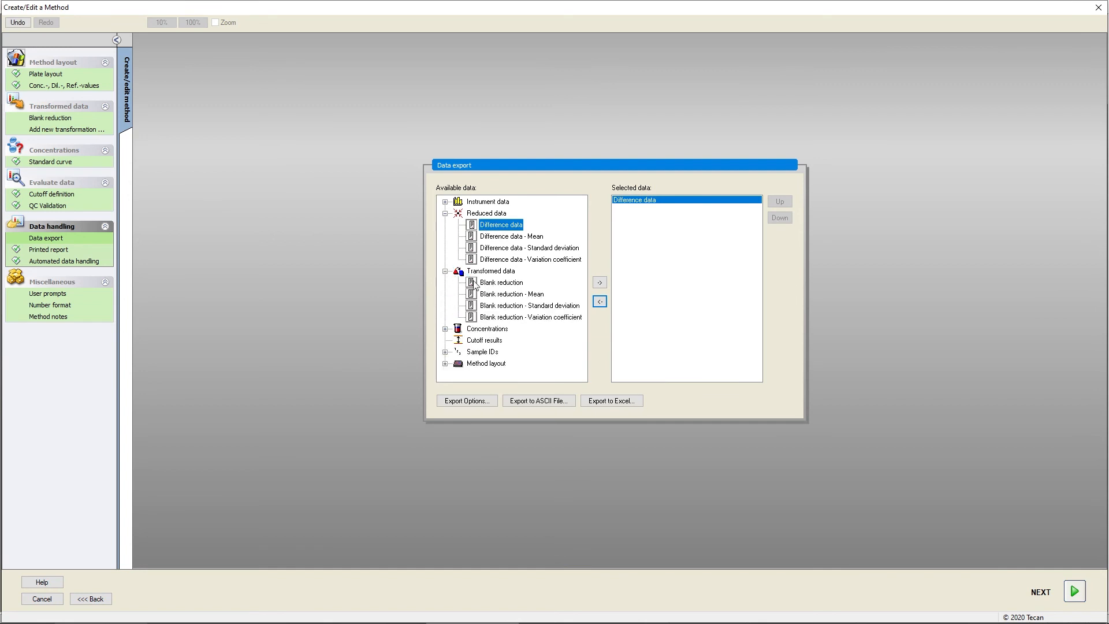
{"action": "left_click", "coordinate": [599, 281]}
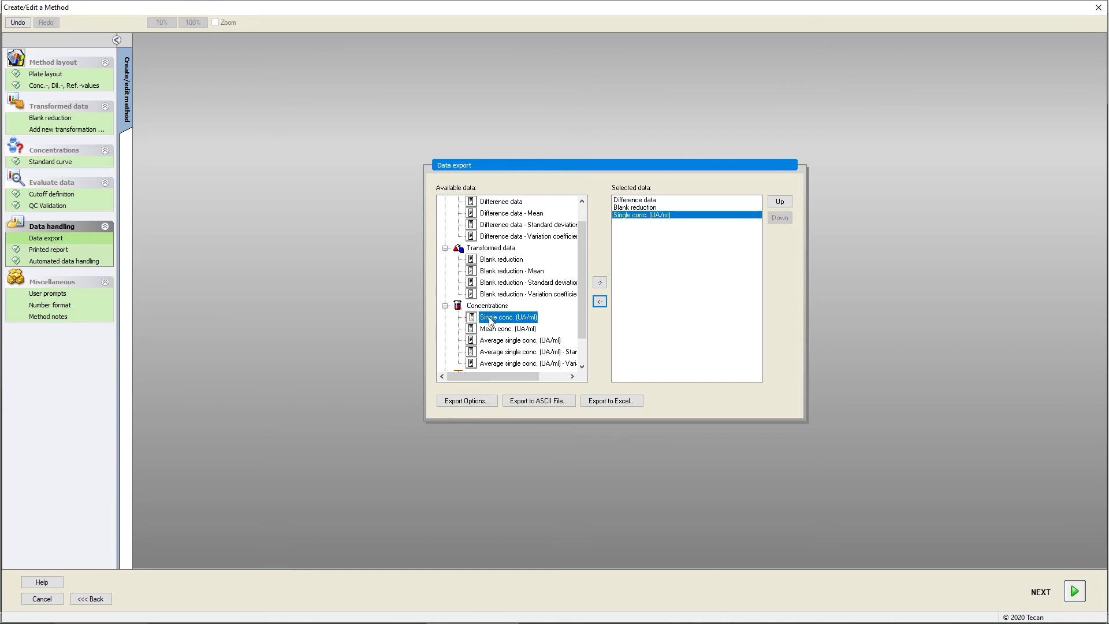
{"action": "left_click", "coordinate": [49, 249]}
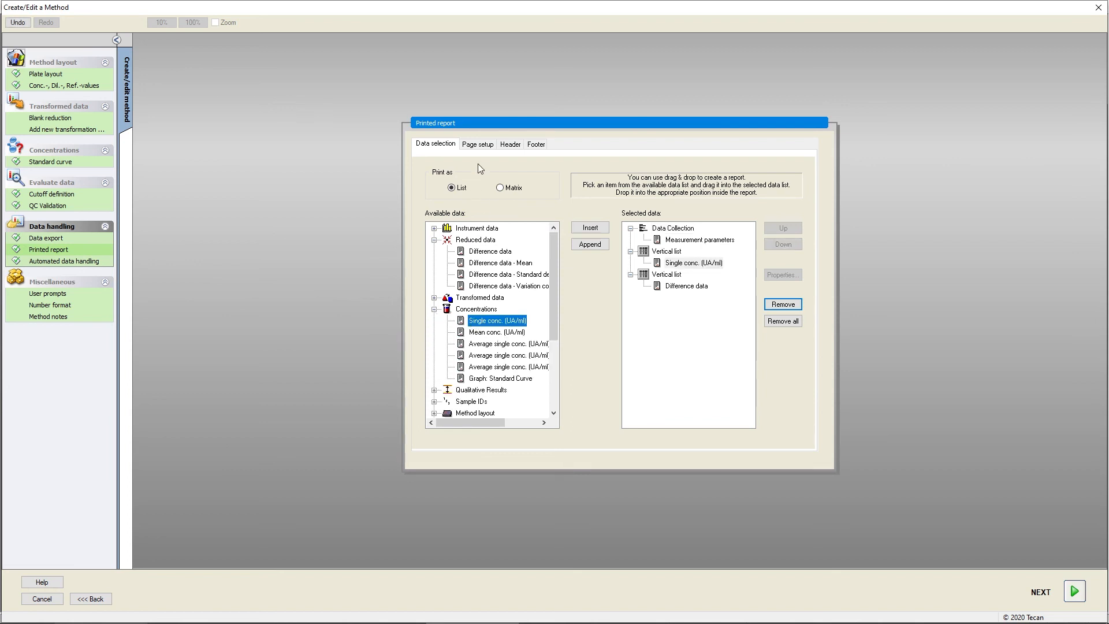
Review the printed report's Header settings, then its Footer with the program name centred.
{"action": "left_click", "coordinate": [510, 144]}
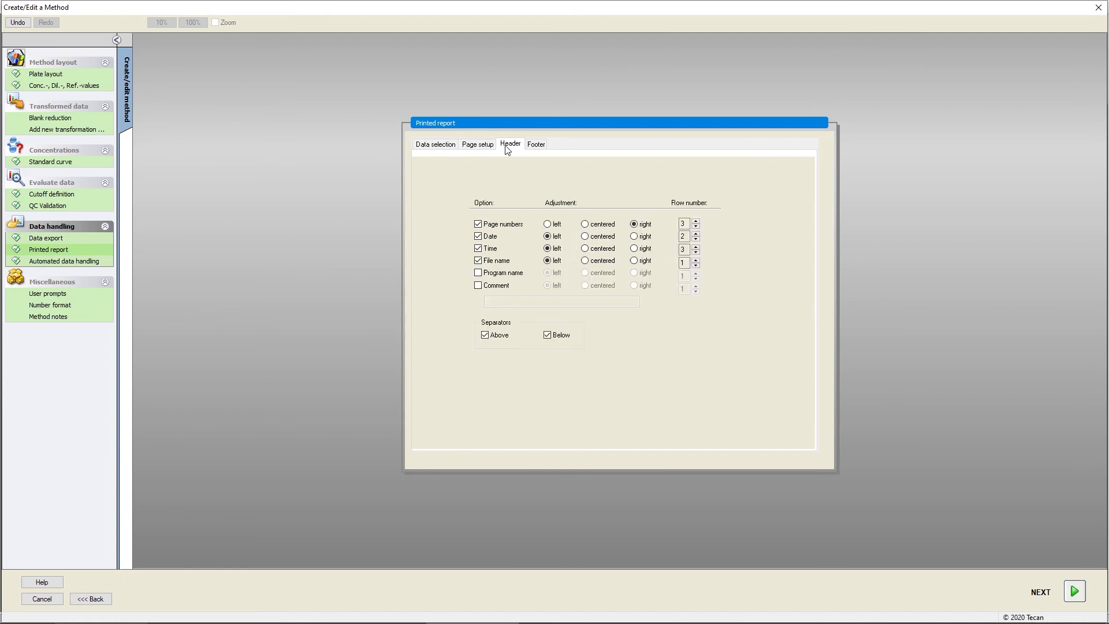
{"action": "left_click", "coordinate": [536, 143]}
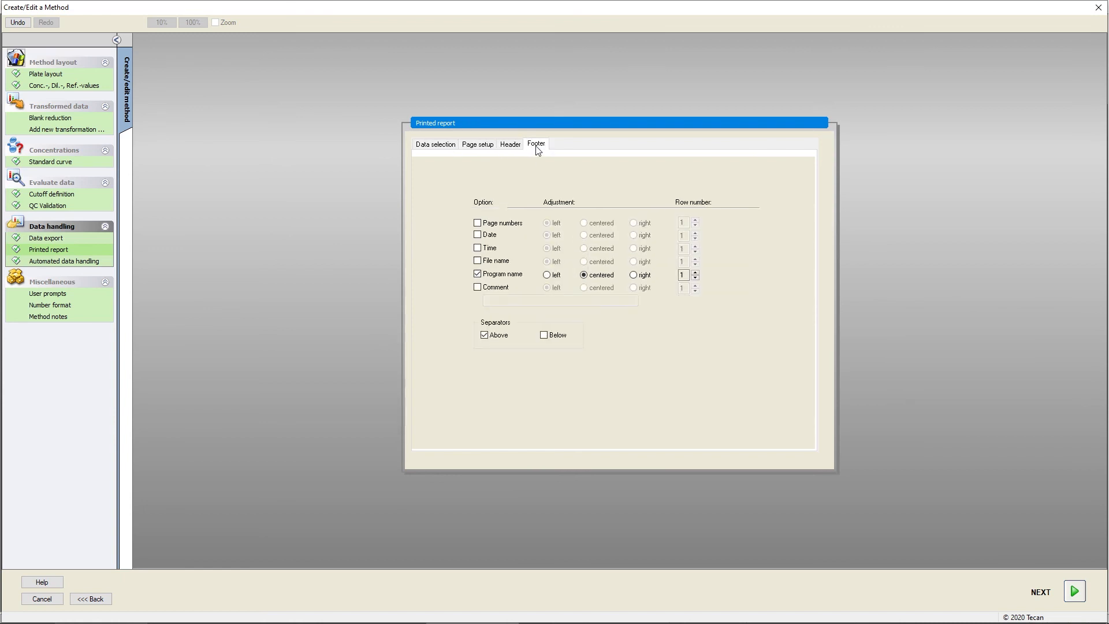
{"action": "mouse_move", "coordinate": [536, 148]}
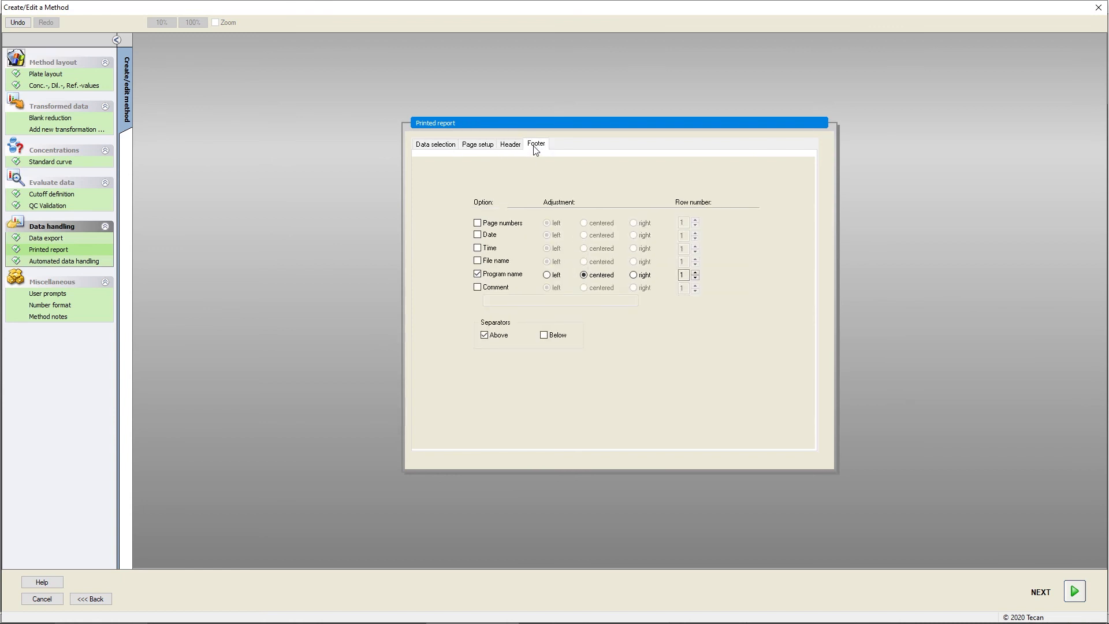
{"action": "mouse_move", "coordinate": [123, 255]}
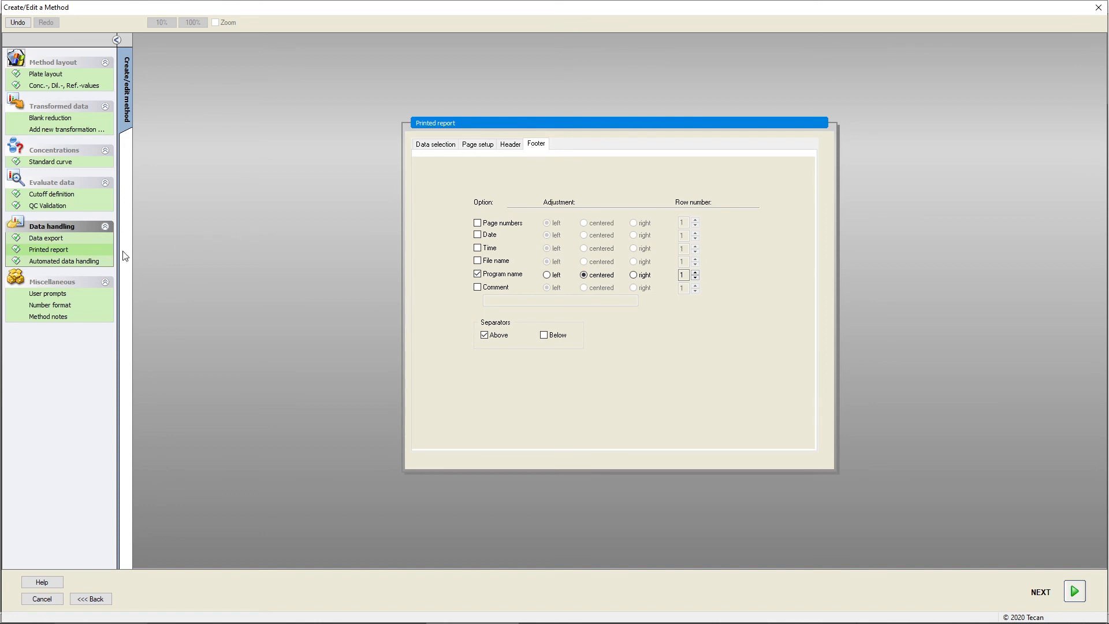
In Automated data handling, enable automatic export to an ASCII file and to Excel.
{"action": "left_click", "coordinate": [64, 261]}
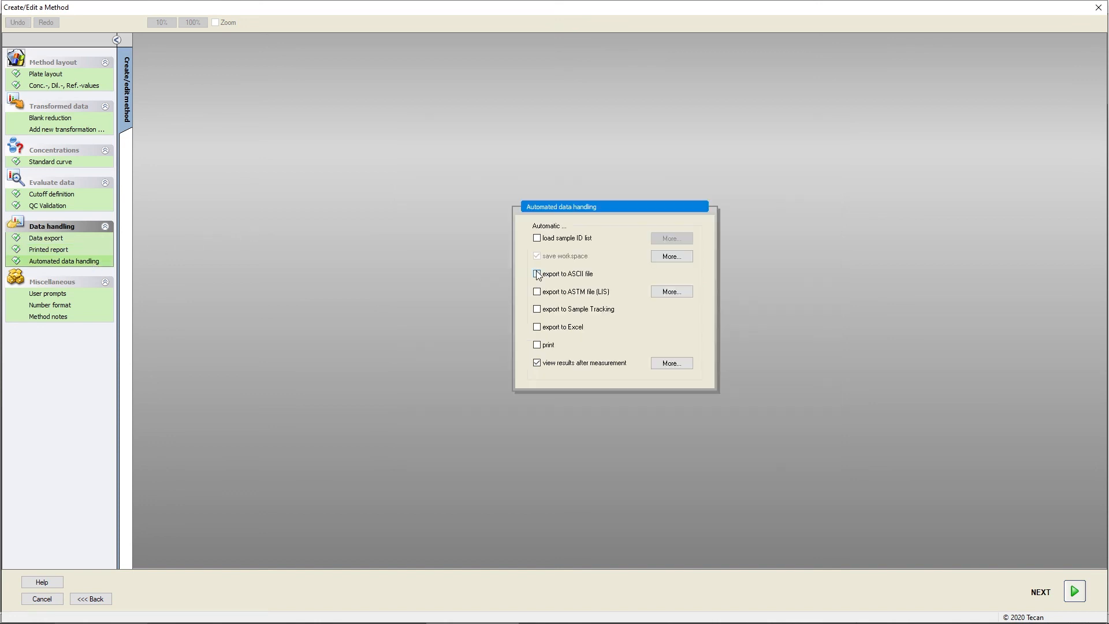
{"action": "left_click", "coordinate": [536, 274]}
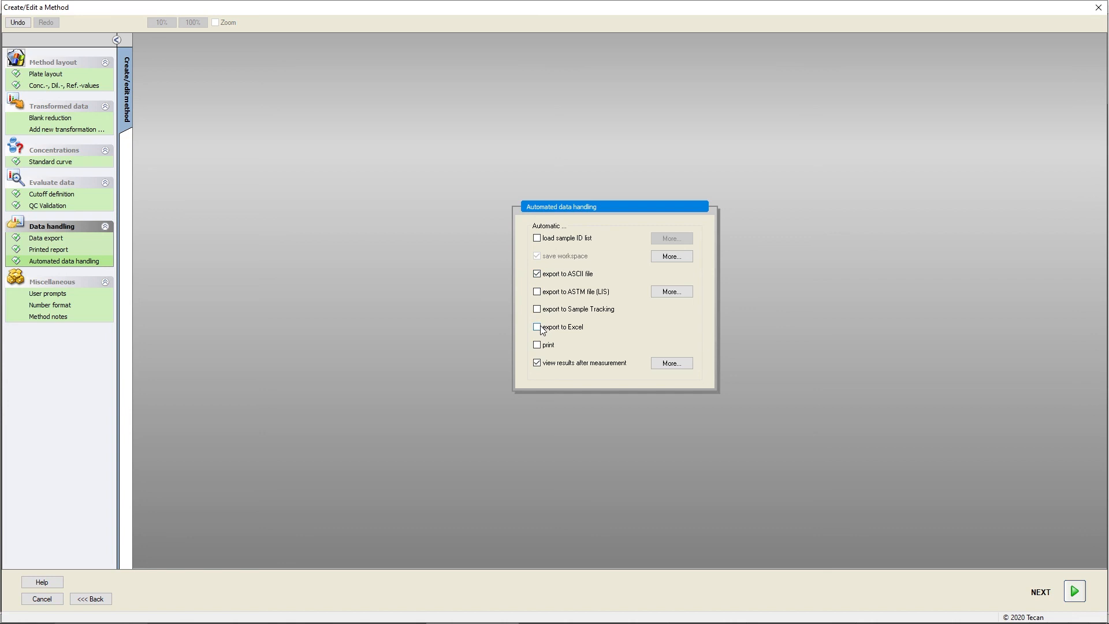
{"action": "left_click", "coordinate": [536, 327]}
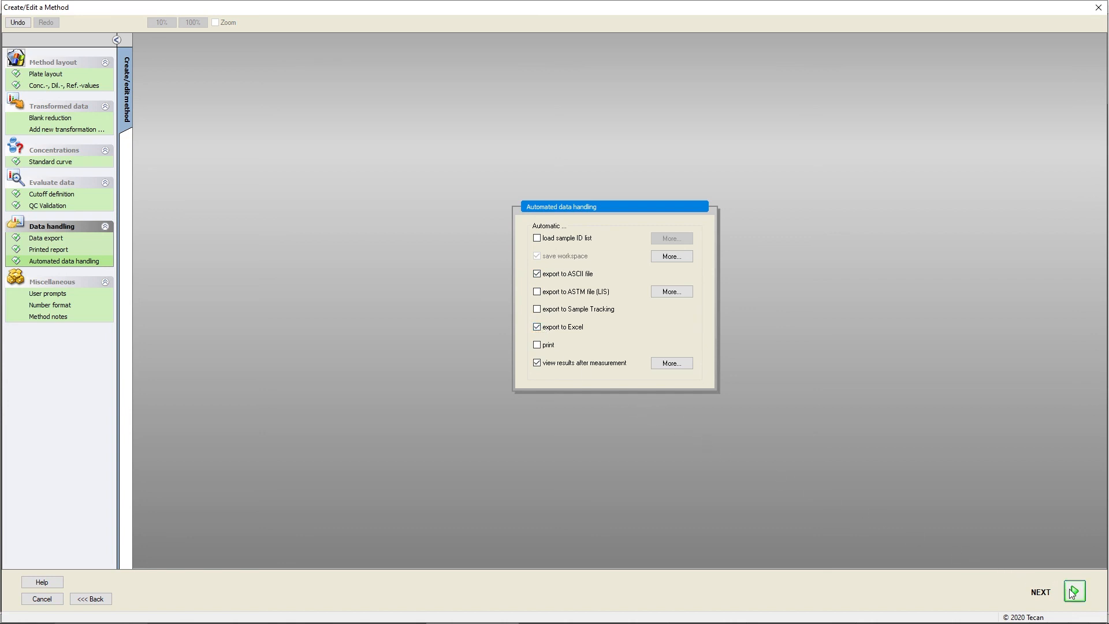
Save the method as Method8.mth and finish, returning to the wizard's start list.
{"action": "left_click", "coordinate": [1074, 591]}
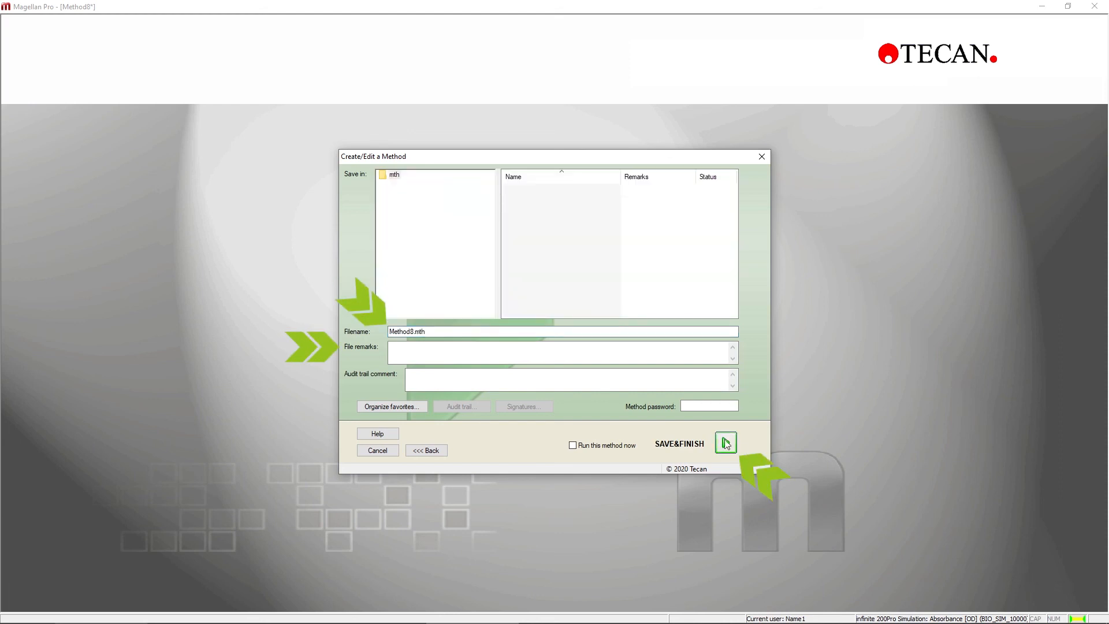
{"action": "left_click", "coordinate": [724, 443]}
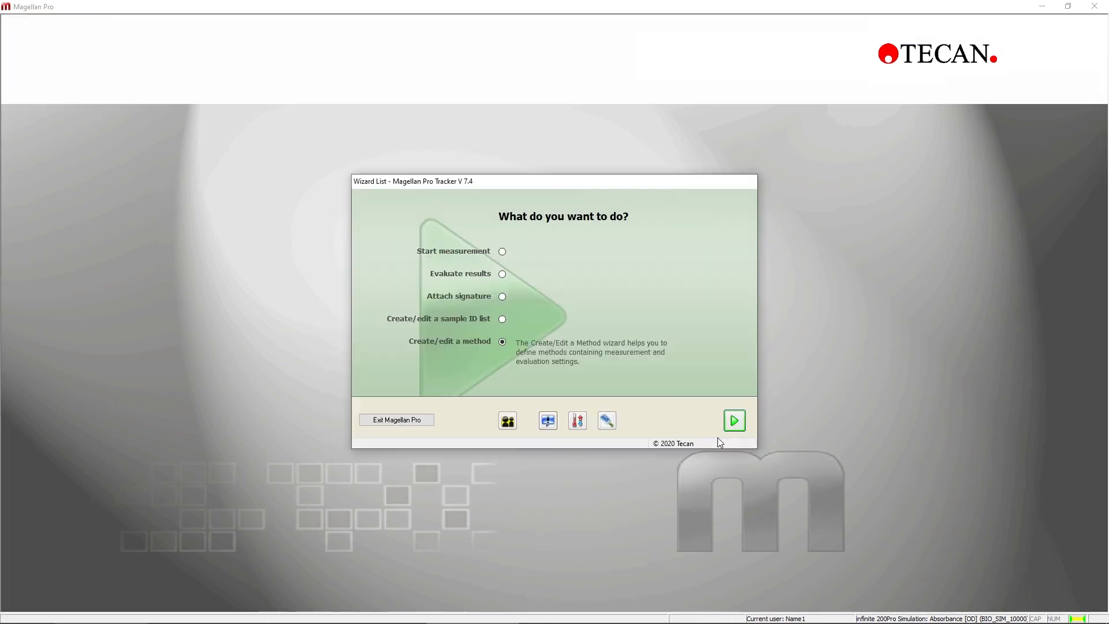